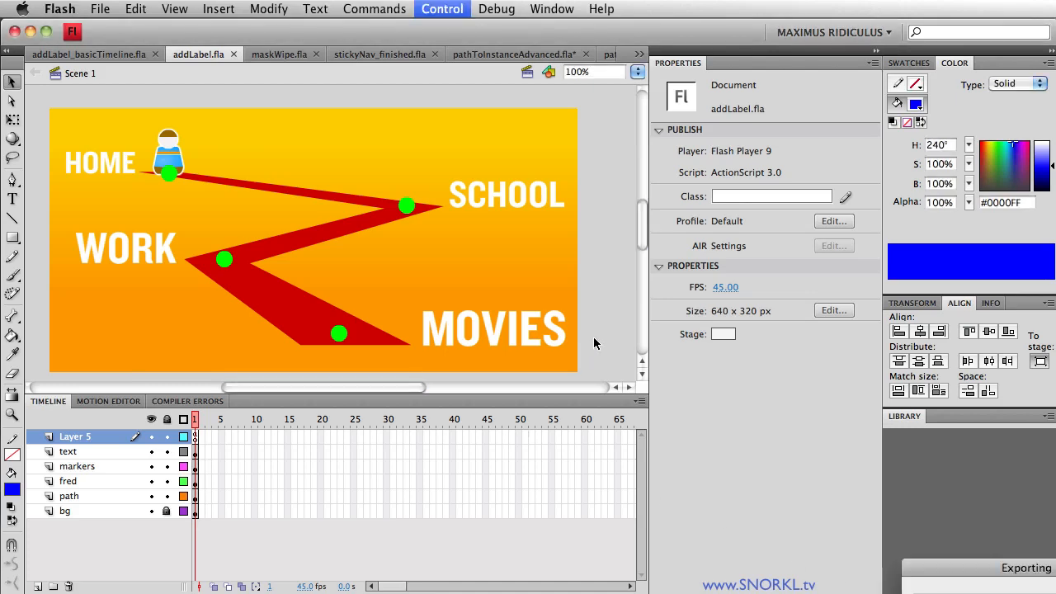
Step: Run Test Movie on addLabel.fla so the SWF preview shows Fred at HOME
{"action": "left_click", "coordinate": [443, 10]}
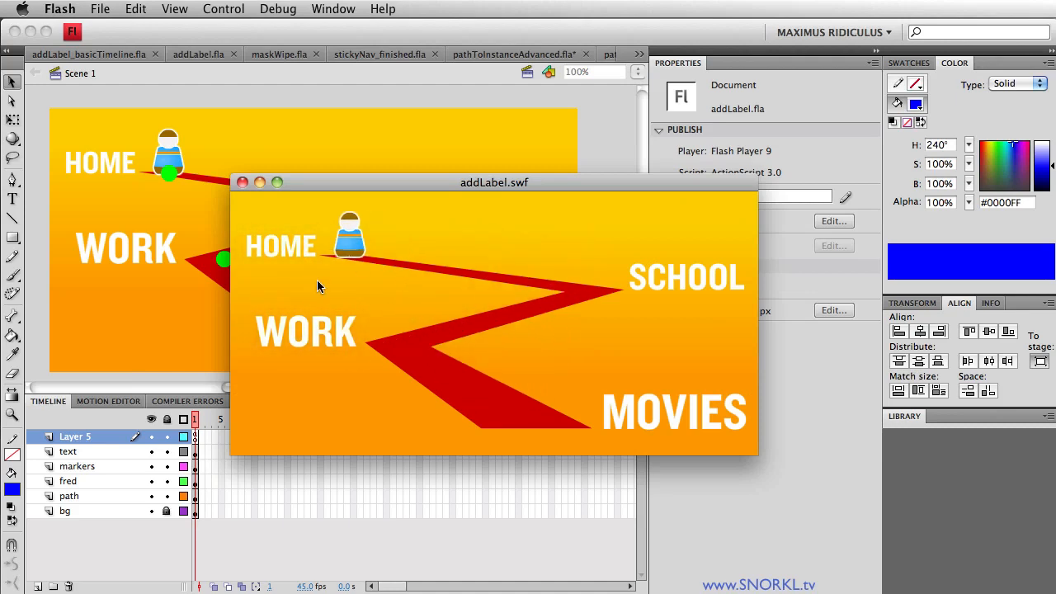
{"action": "mouse_move", "coordinate": [630, 366]}
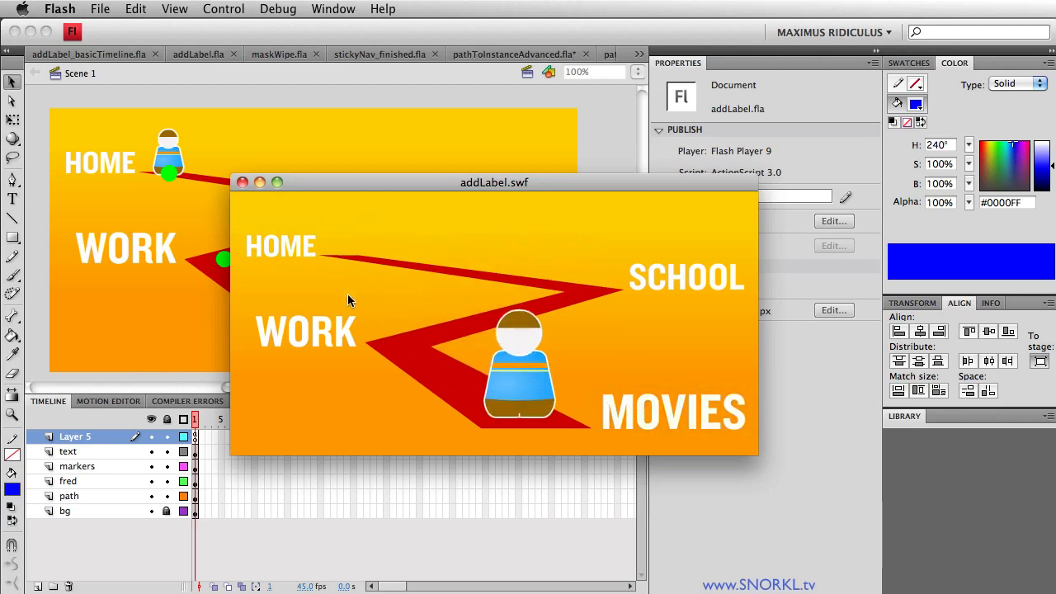
{"action": "mouse_move", "coordinate": [487, 324]}
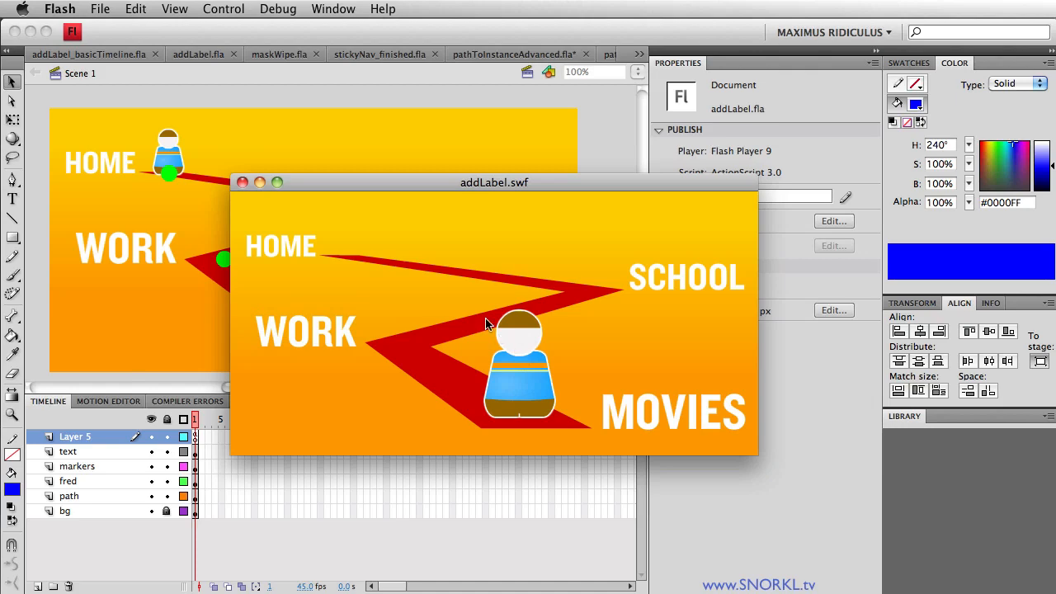
{"action": "mouse_move", "coordinate": [600, 299]}
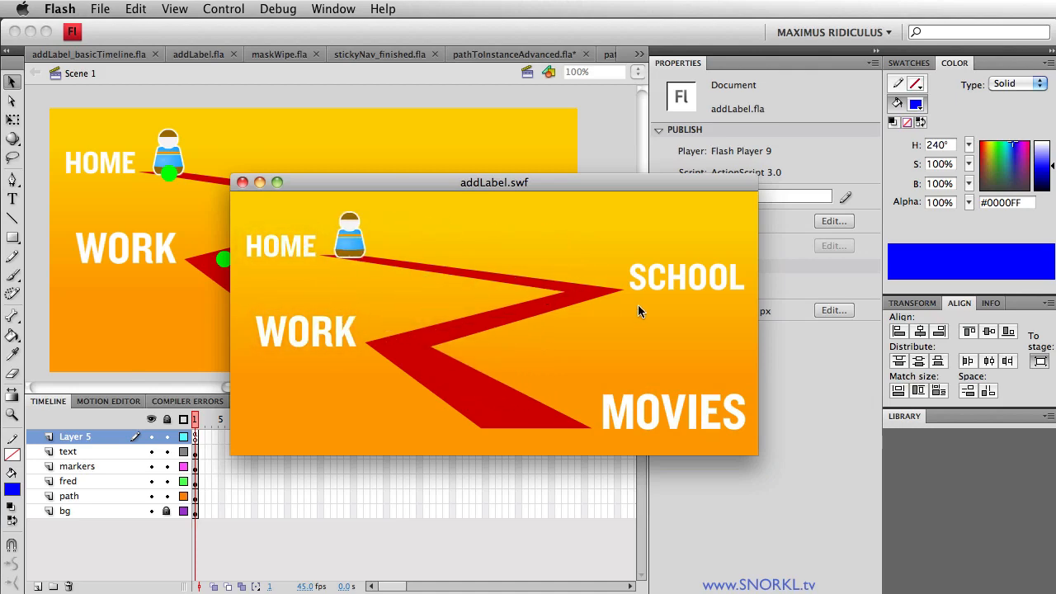
{"action": "mouse_move", "coordinate": [525, 432]}
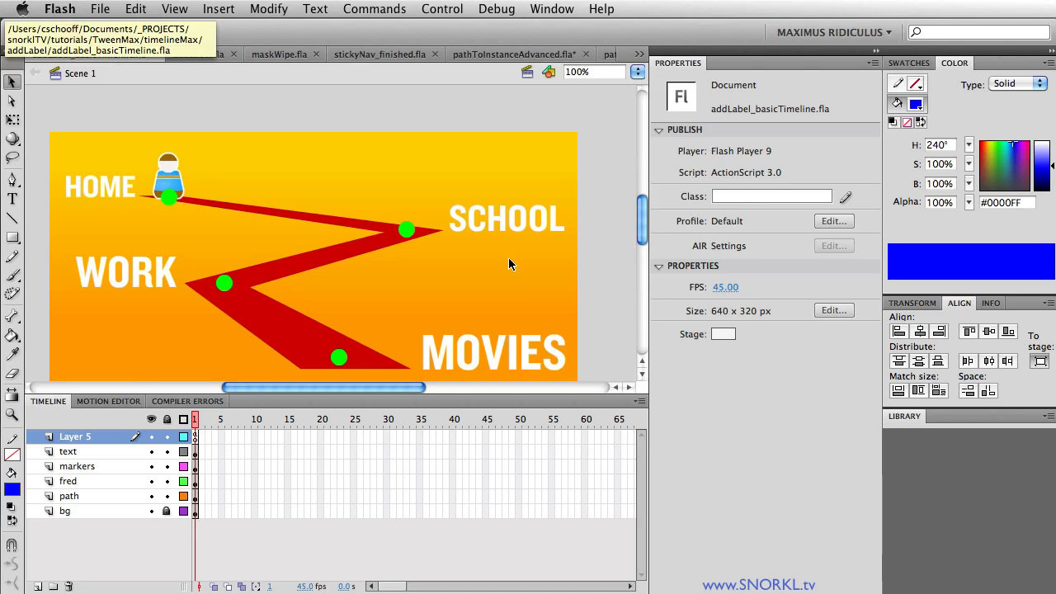
Step: Select Fred and the HOME, WORK and MOVIES texts to read their instance names
{"action": "left_click", "coordinate": [169, 173]}
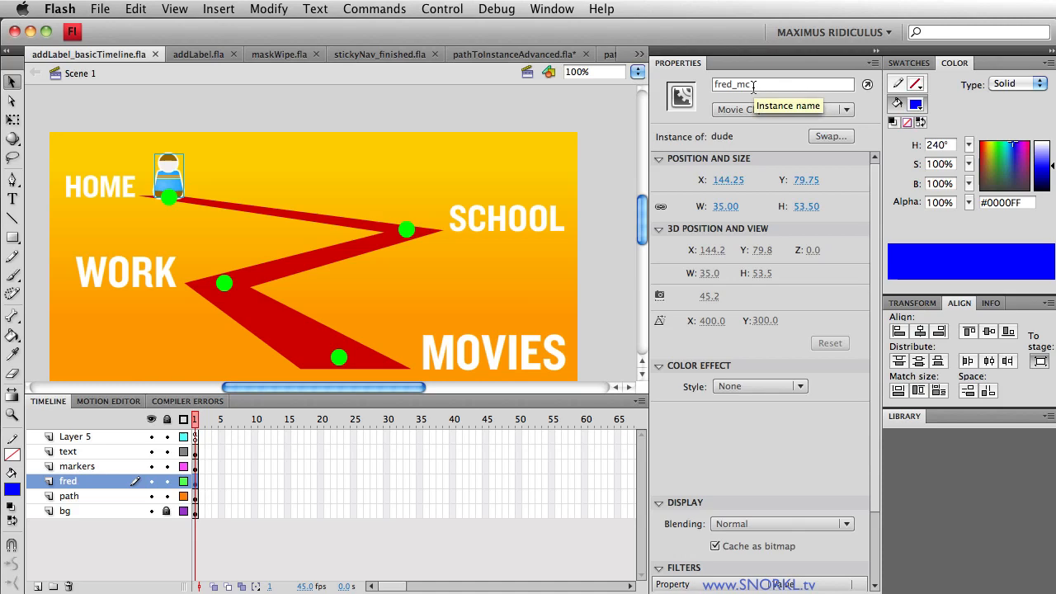
{"action": "left_click", "coordinate": [101, 186]}
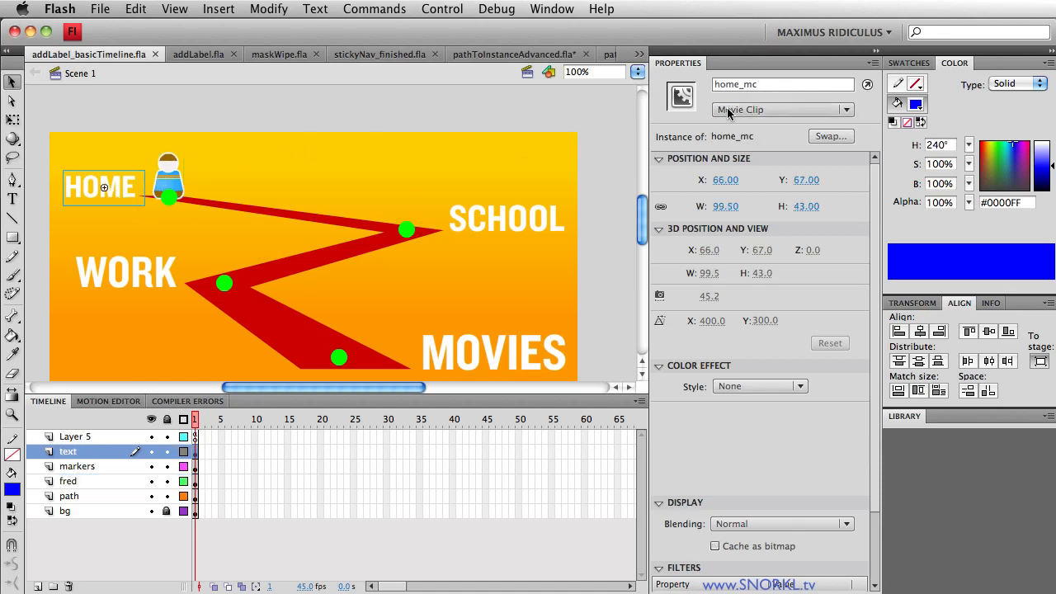
{"action": "left_click", "coordinate": [126, 273]}
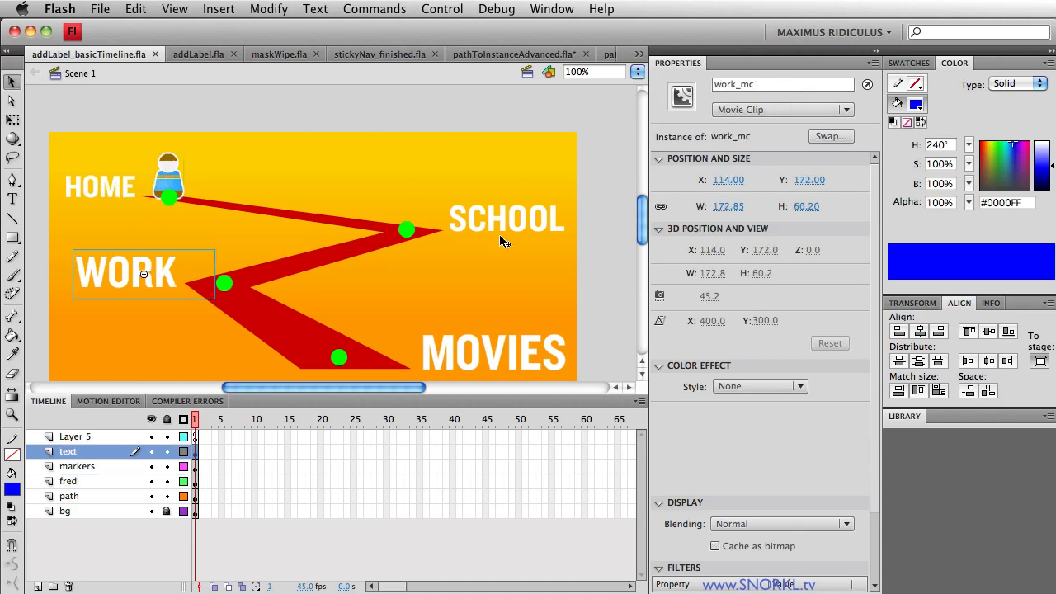
{"action": "left_click", "coordinate": [495, 354]}
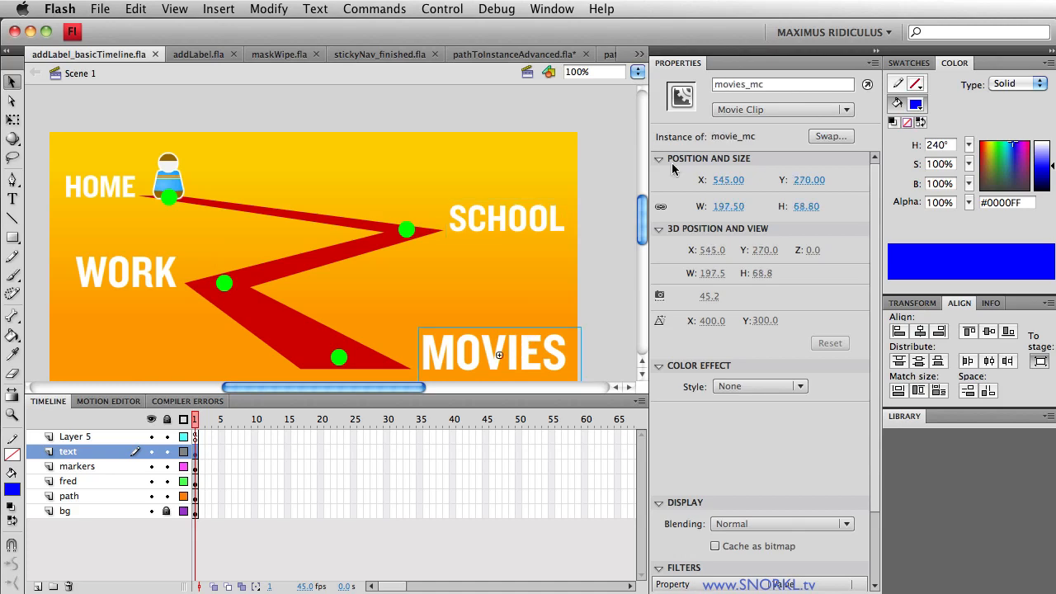
{"action": "mouse_move", "coordinate": [284, 231]}
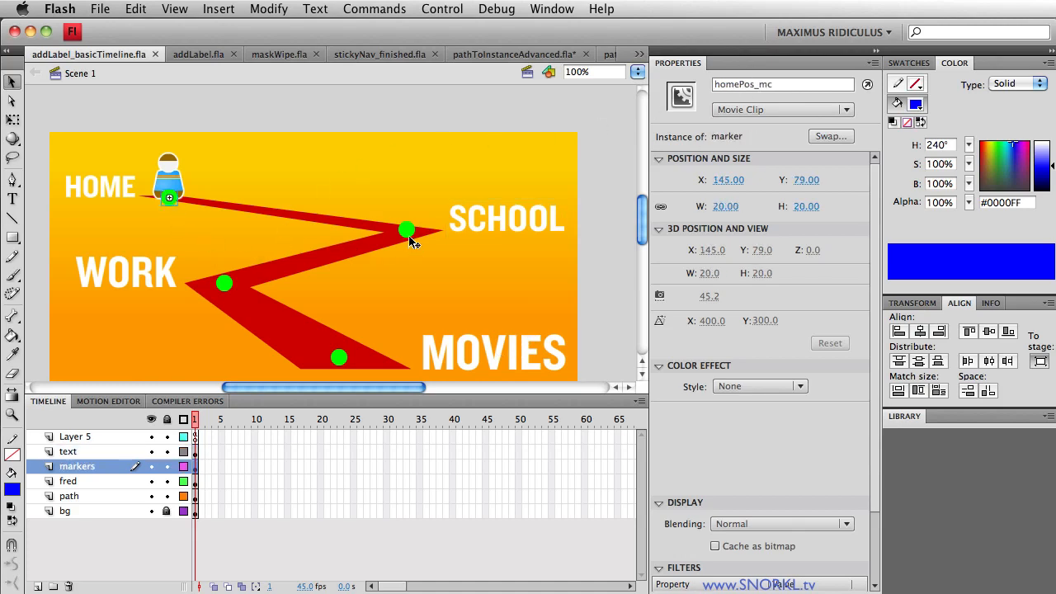
Step: Check the schoolPos_mc, work and moviesPos_mc markers, then move moviesPos_mc off the path
{"action": "left_click", "coordinate": [406, 229]}
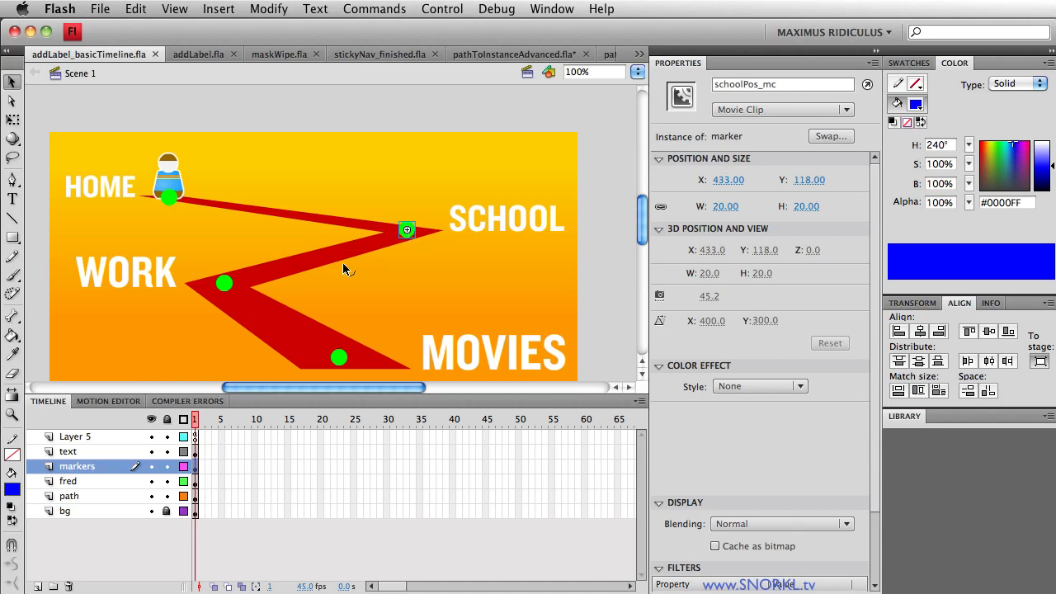
{"action": "left_click", "coordinate": [224, 284]}
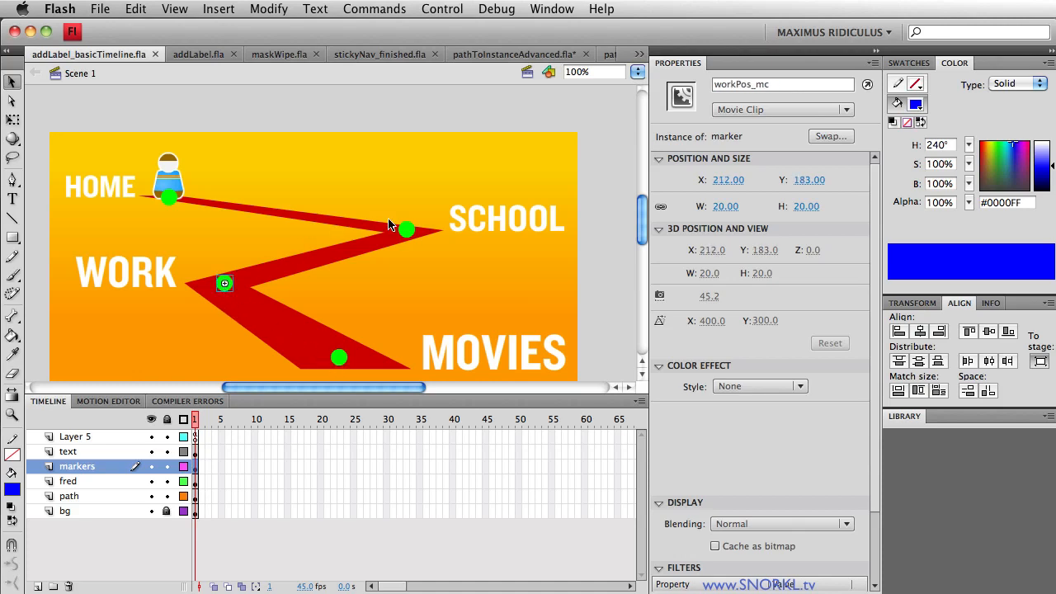
{"action": "left_click", "coordinate": [406, 229]}
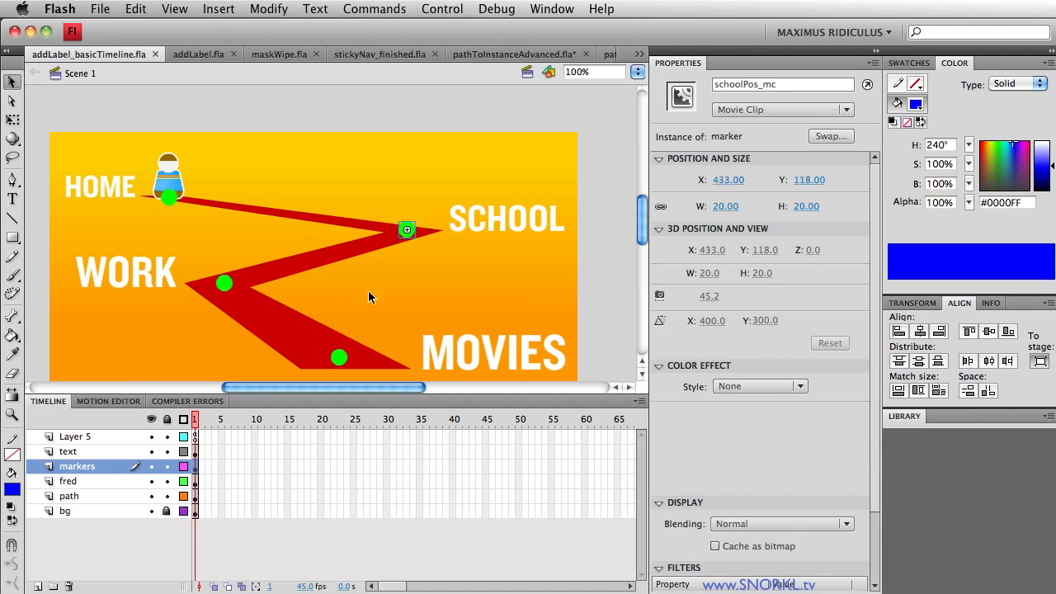
{"action": "mouse_move", "coordinate": [168, 185]}
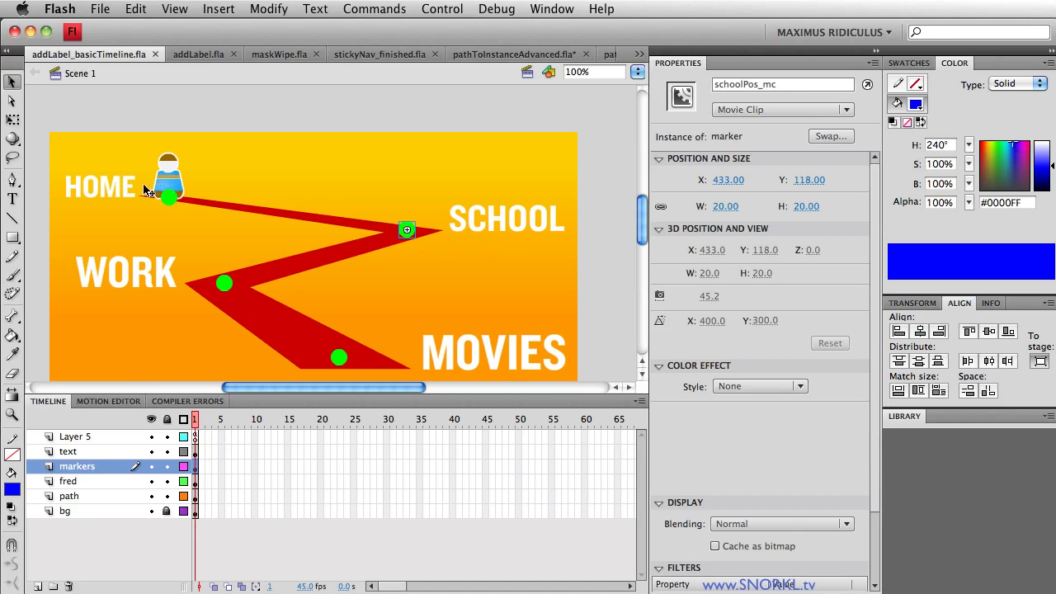
{"action": "mouse_move", "coordinate": [762, 94]}
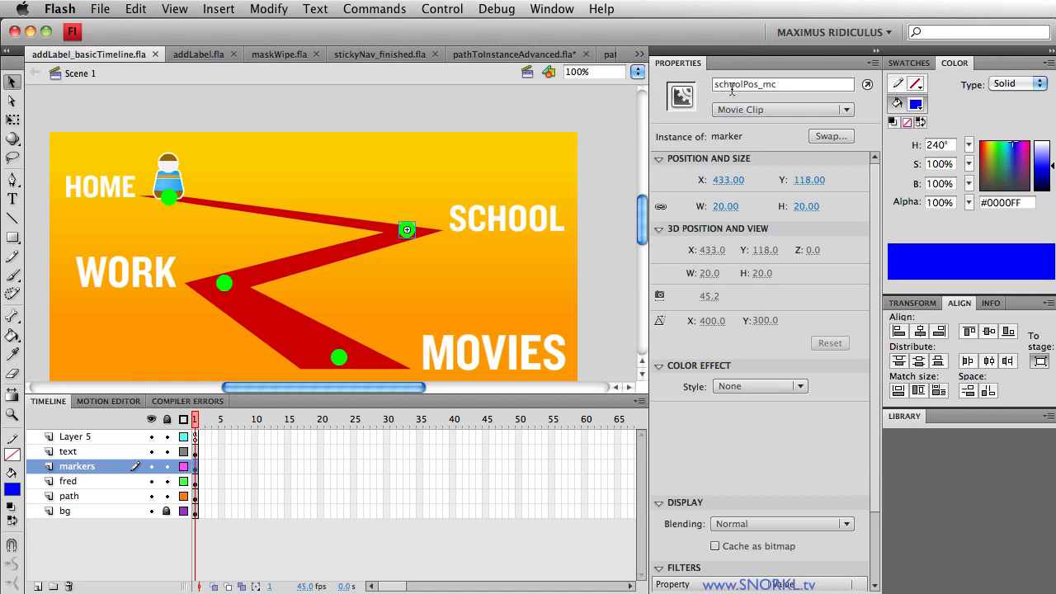
{"action": "mouse_move", "coordinate": [362, 193]}
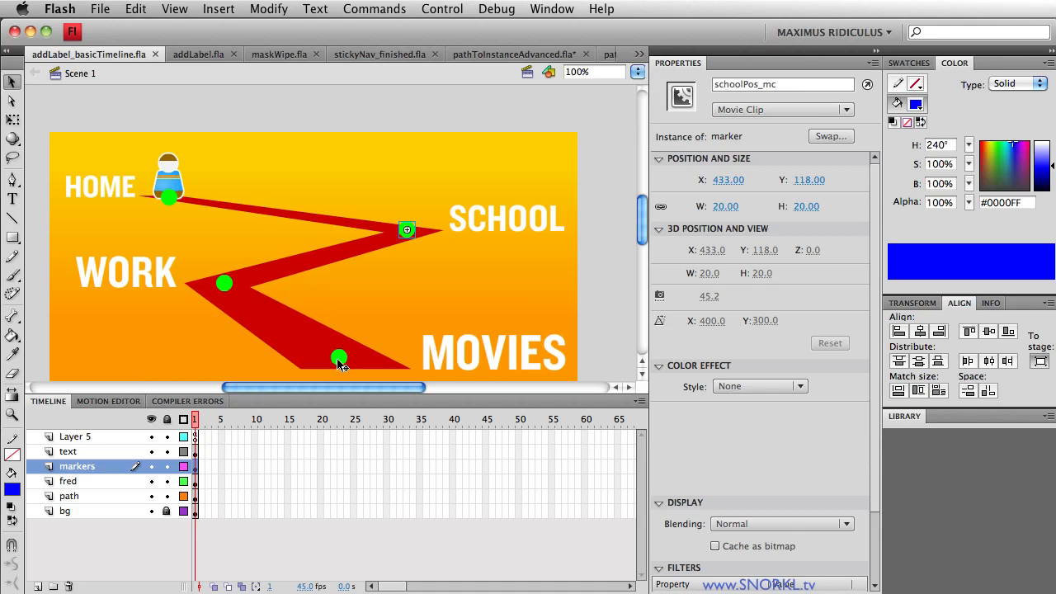
{"action": "left_click", "coordinate": [340, 356]}
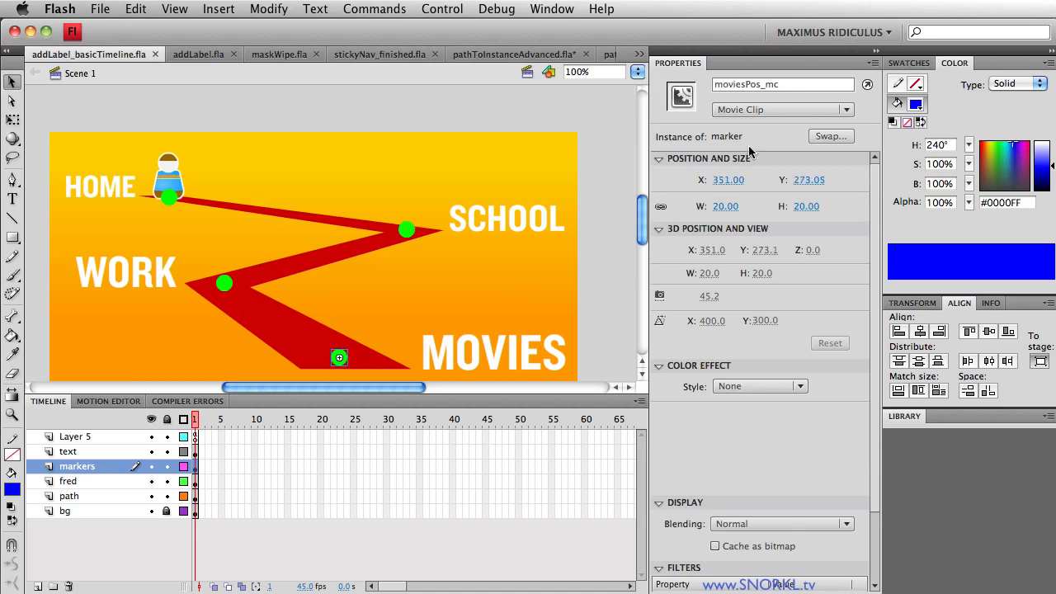
{"action": "mouse_move", "coordinate": [213, 205]}
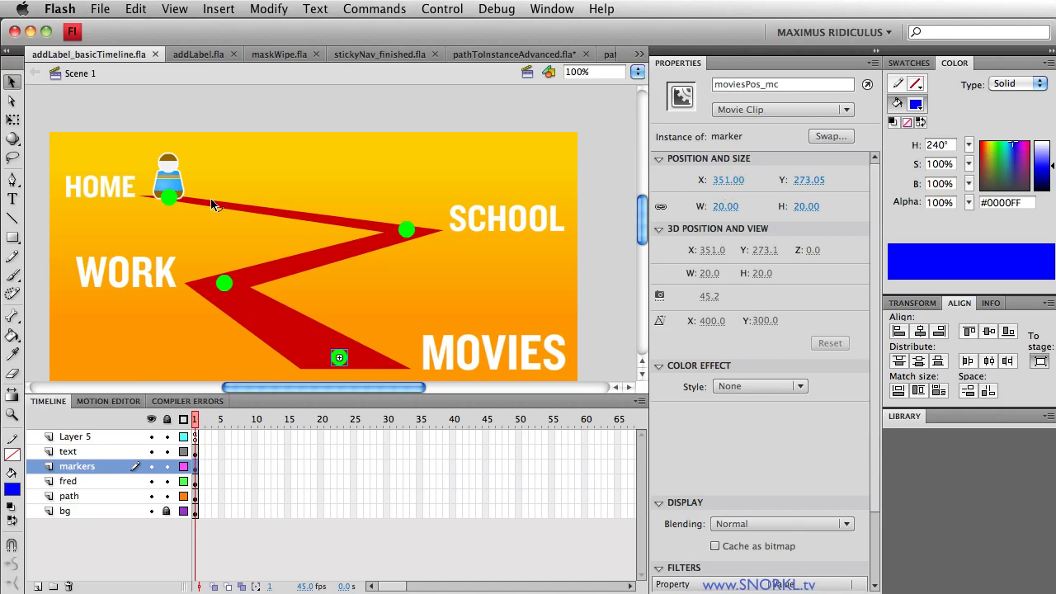
{"action": "mouse_move", "coordinate": [196, 227]}
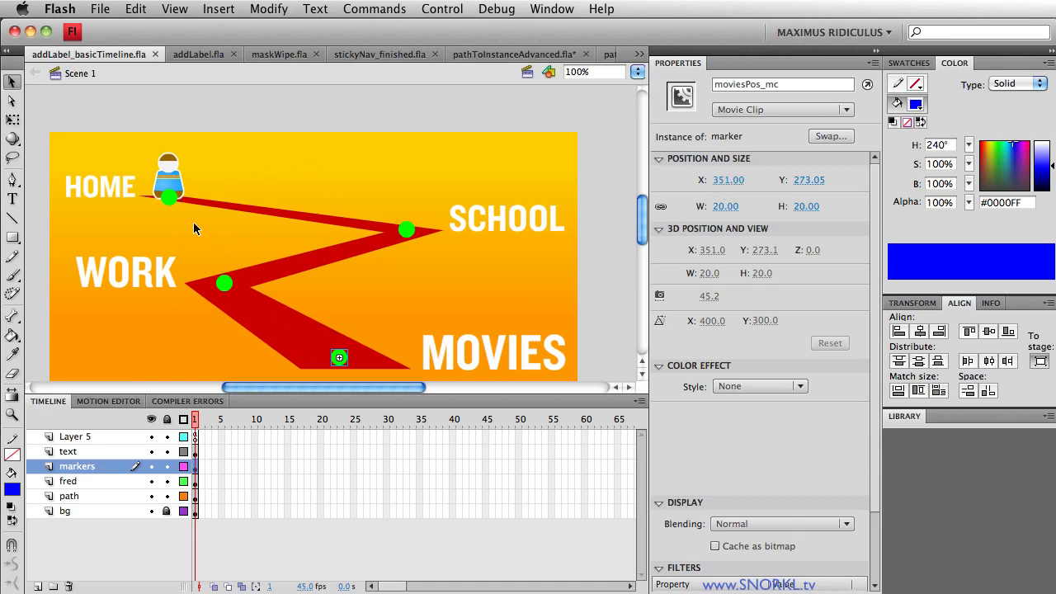
{"action": "mouse_move", "coordinate": [228, 236]}
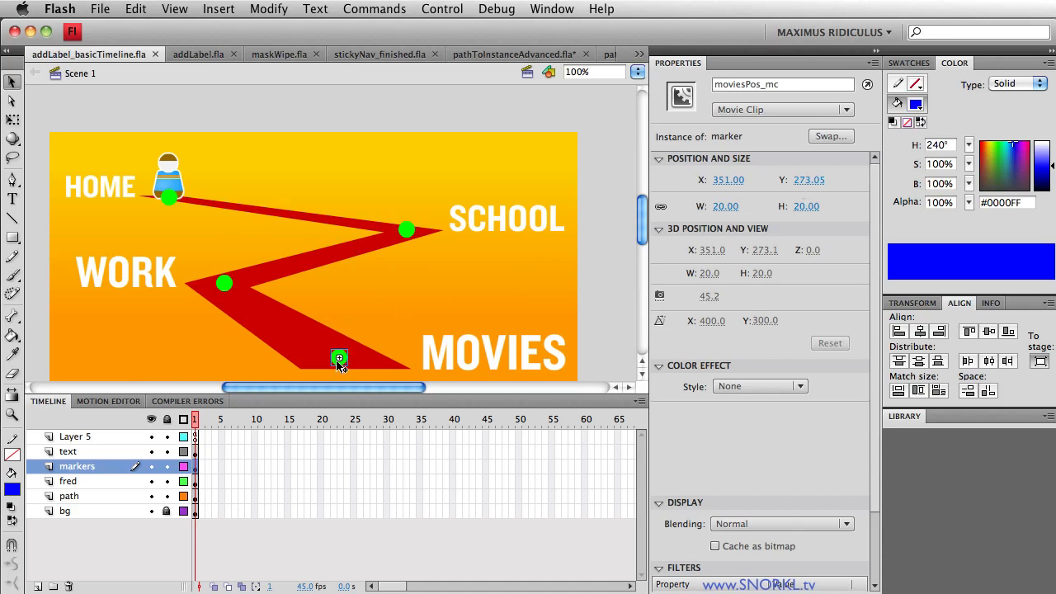
{"action": "left_click_drag", "start_coordinate": [340, 359], "coordinate": [482, 310]}
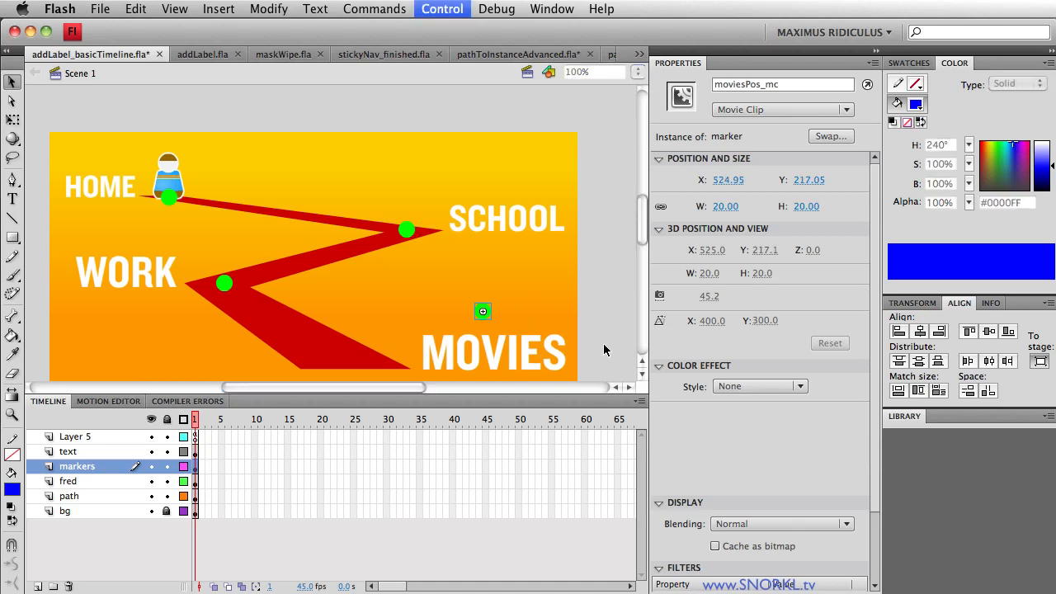
Step: Test the movie with the moved marker, then put moviesPos_mc back on the path below MOVIES
{"action": "left_click", "coordinate": [442, 10]}
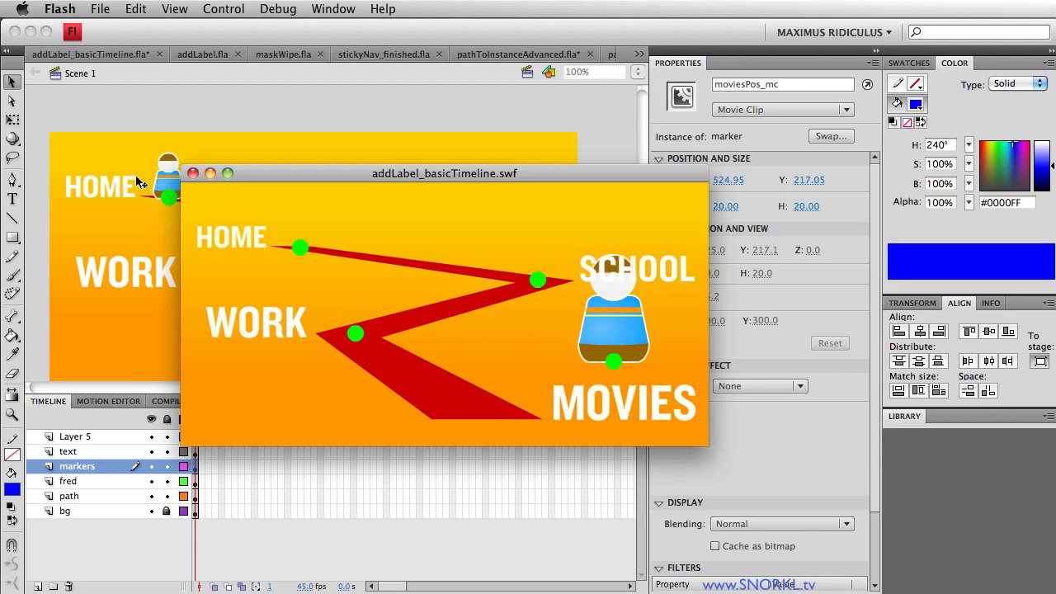
{"action": "mouse_move", "coordinate": [188, 171]}
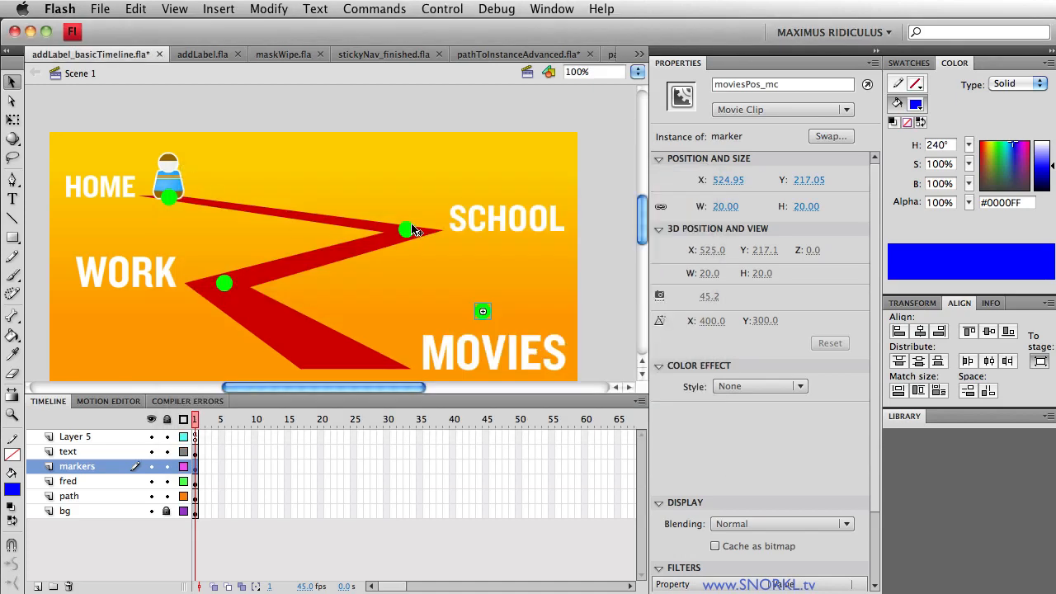
{"action": "left_click_drag", "start_coordinate": [482, 310], "coordinate": [340, 357]}
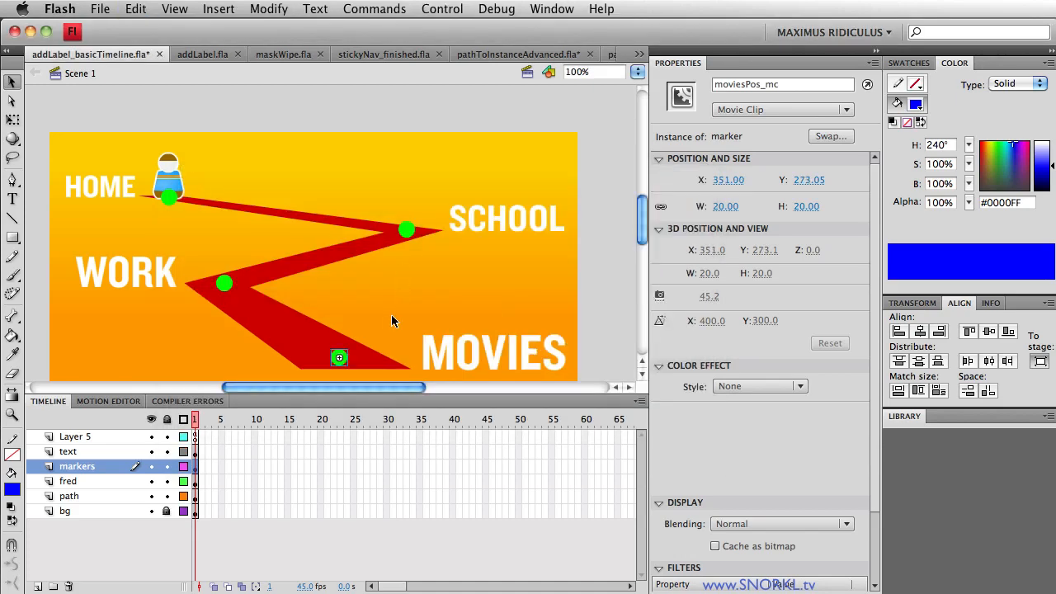
{"action": "left_click", "coordinate": [76, 435]}
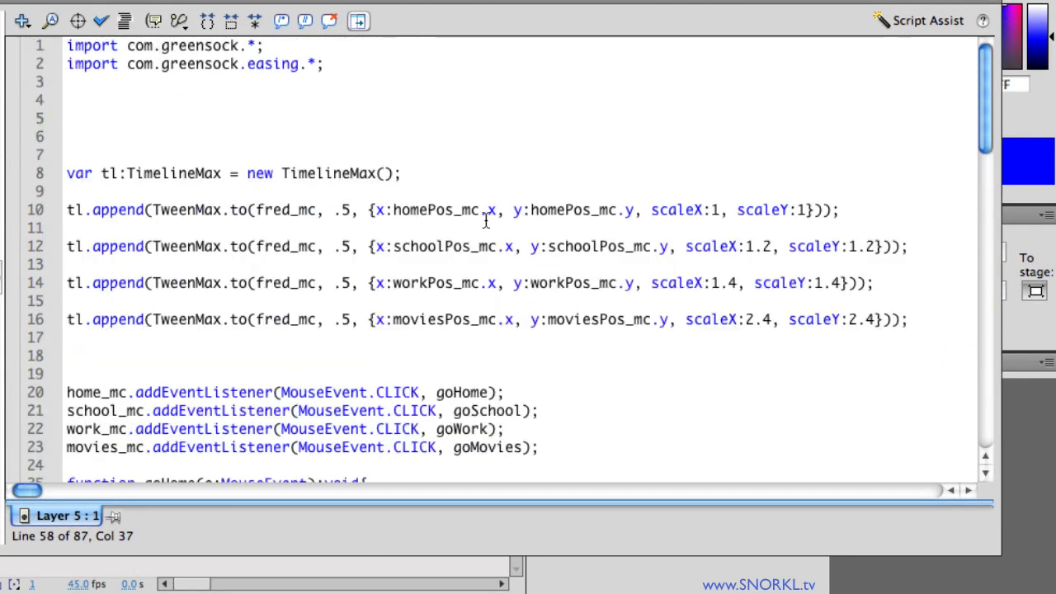
{"action": "mouse_move", "coordinate": [205, 174]}
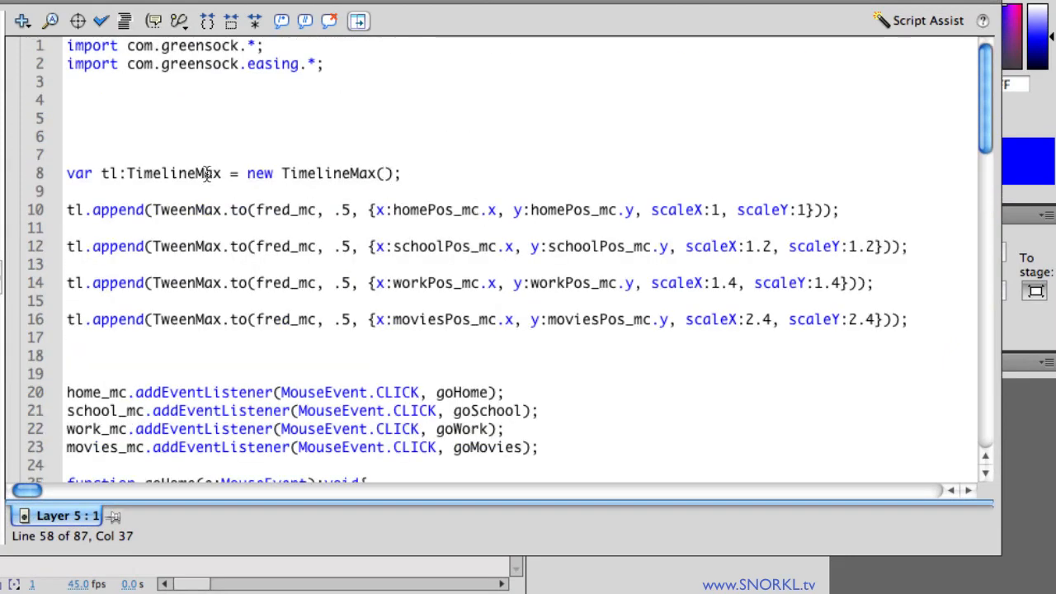
{"action": "left_click_drag", "start_coordinate": [68, 173], "coordinate": [908, 320]}
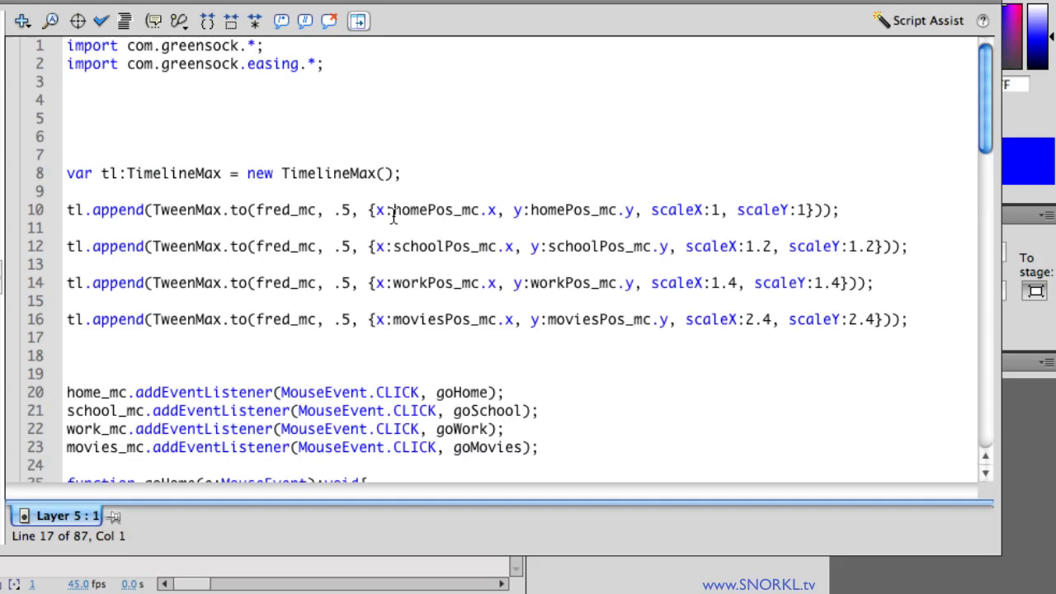
{"action": "left_click_drag", "start_coordinate": [393, 209], "coordinate": [633, 210]}
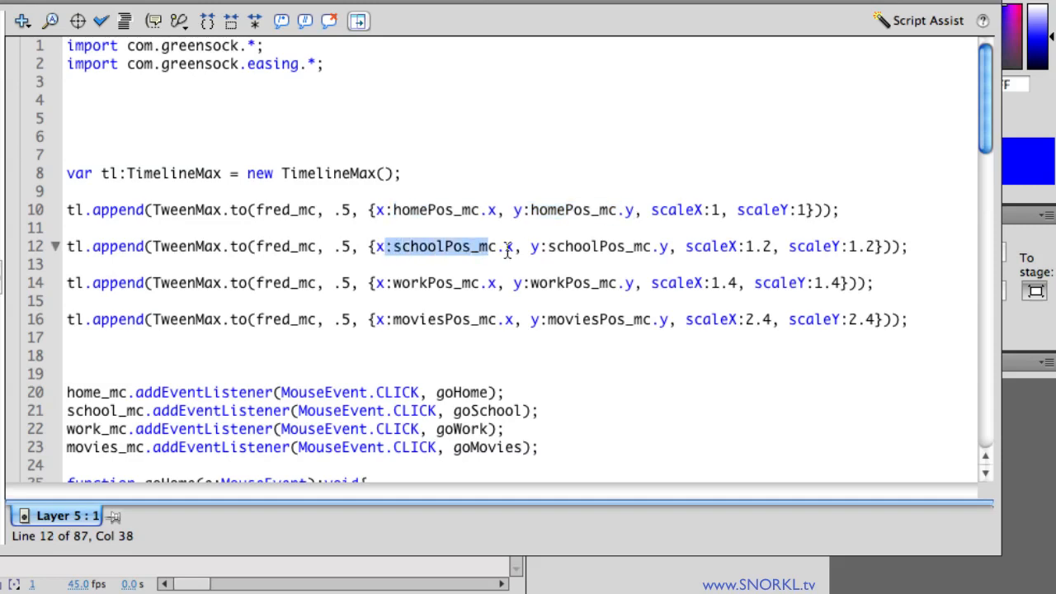
{"action": "left_click_drag", "start_coordinate": [508, 246], "coordinate": [660, 245]}
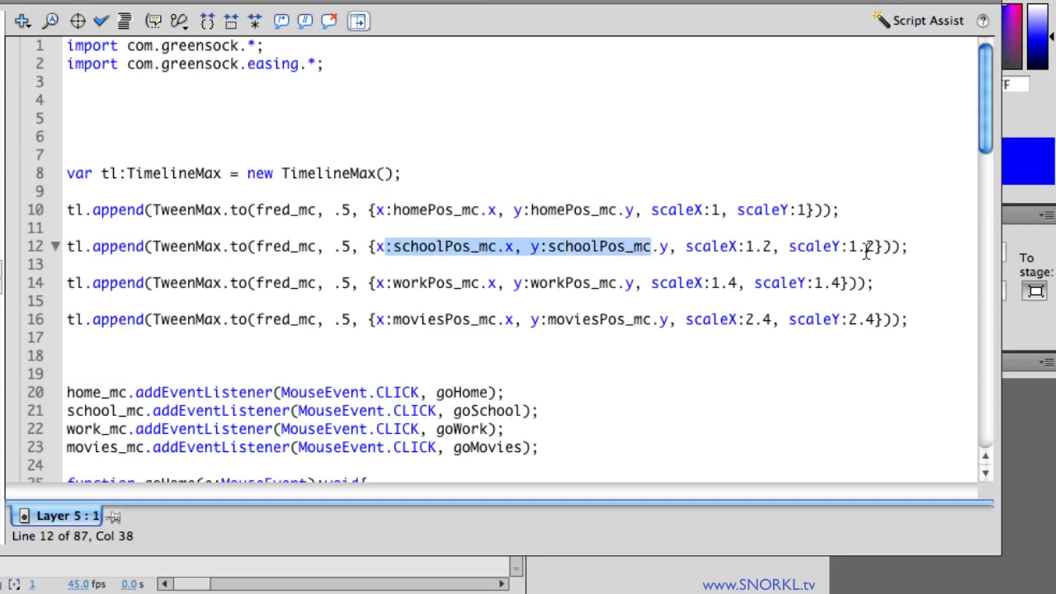
{"action": "mouse_move", "coordinate": [861, 254]}
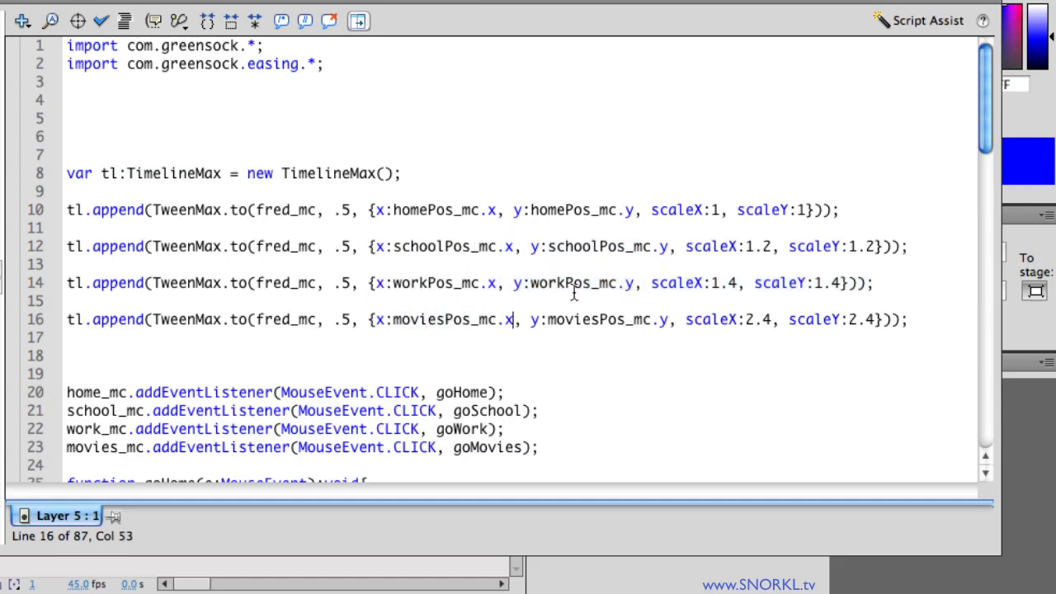
{"action": "mouse_move", "coordinate": [690, 323]}
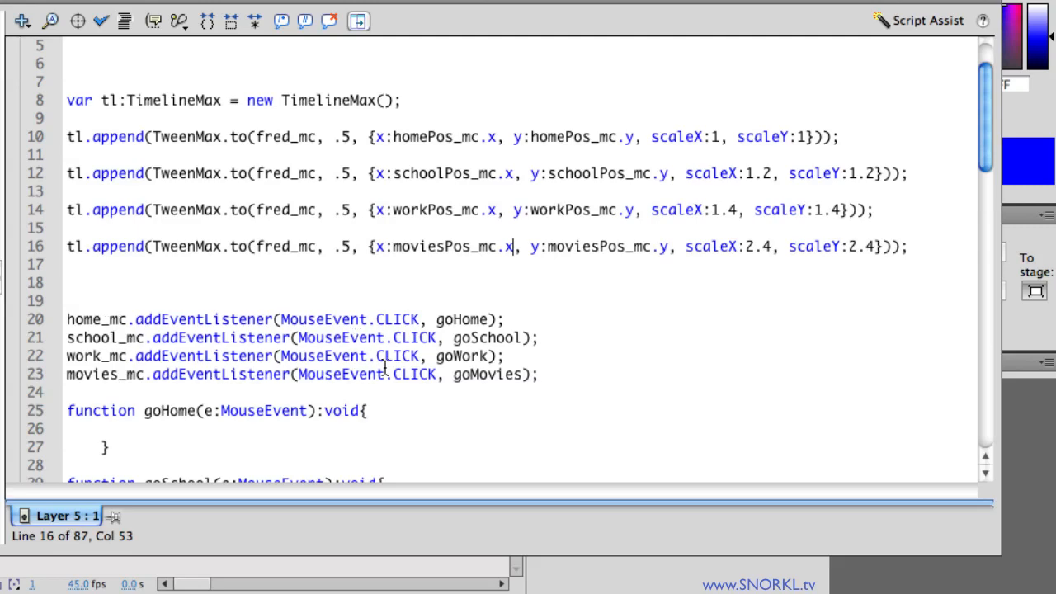
{"action": "mouse_move", "coordinate": [400, 358]}
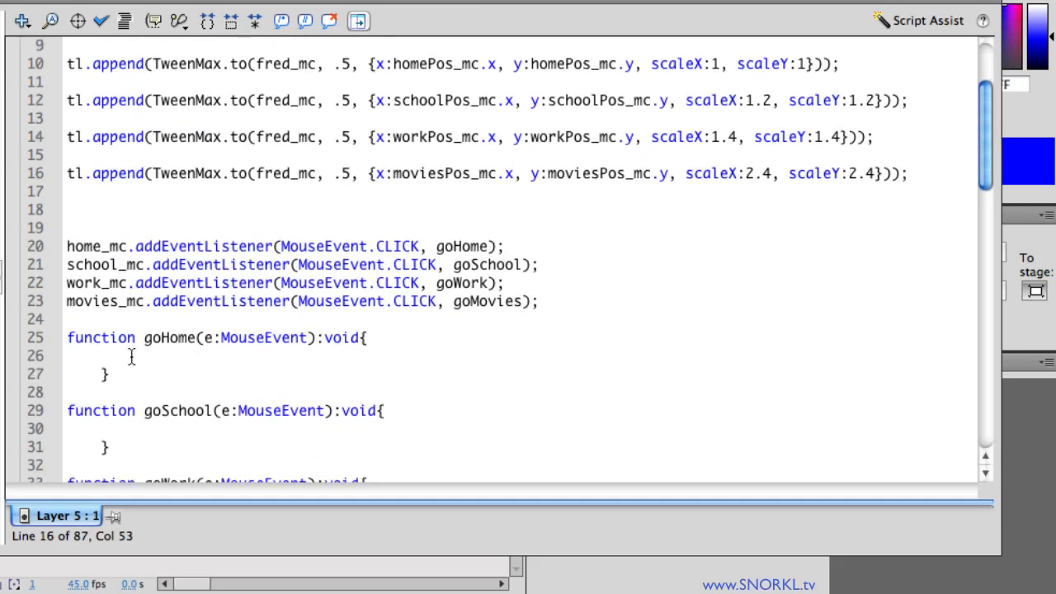
{"action": "scroll", "scroll_direction": "down", "scroll_amount": 3}
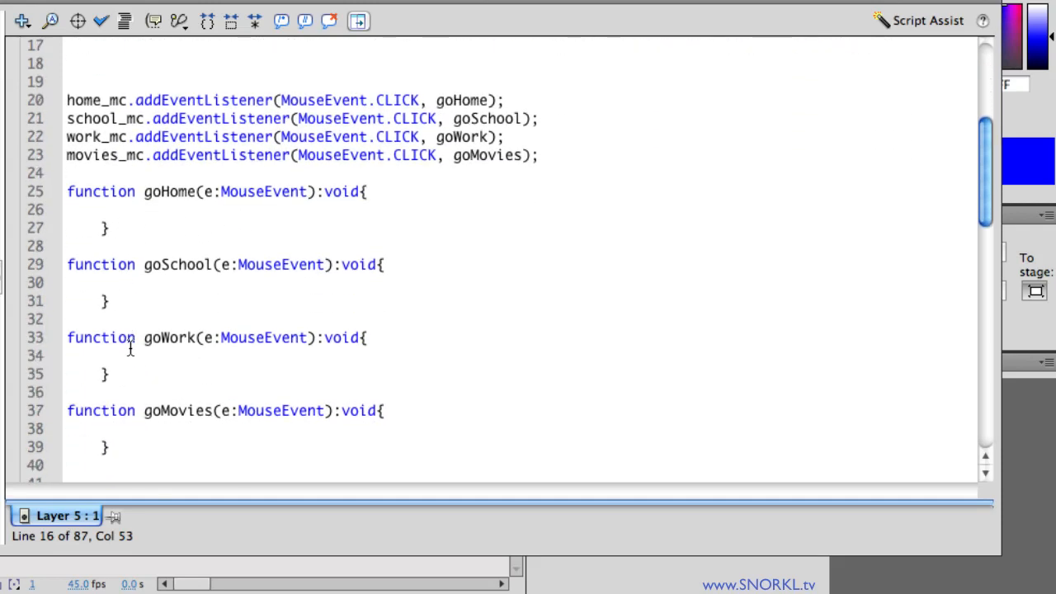
{"action": "scroll", "scroll_direction": "down", "scroll_amount": 3}
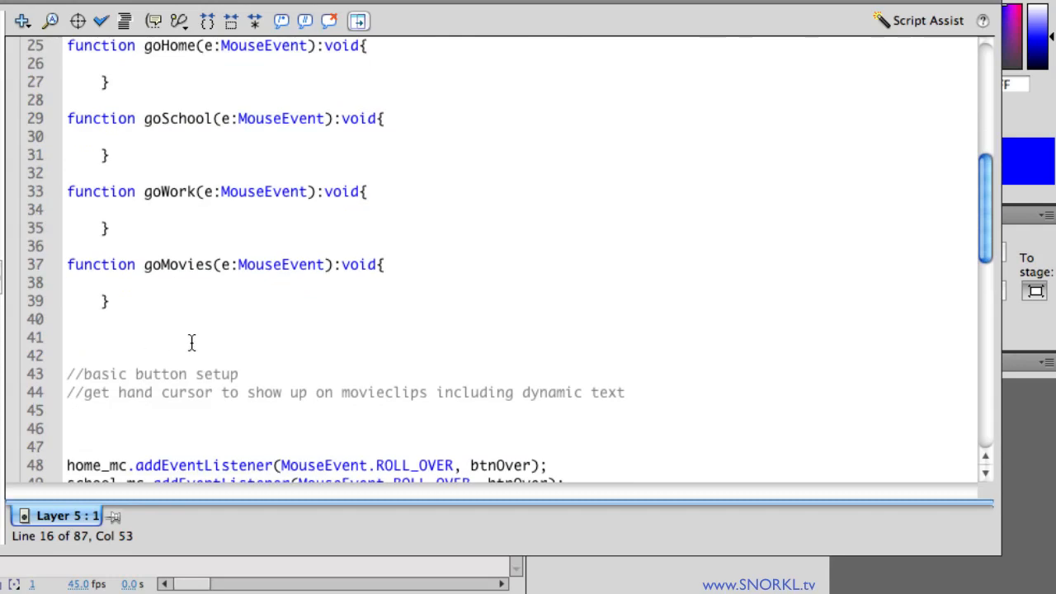
{"action": "scroll", "scroll_direction": "down", "scroll_amount": 3}
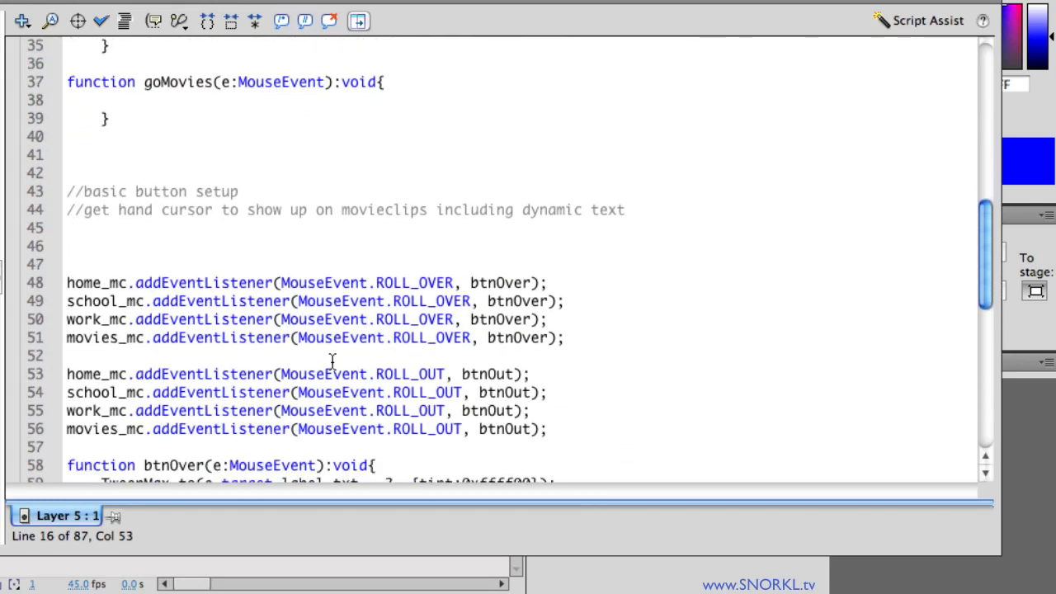
{"action": "scroll", "scroll_direction": "down", "scroll_amount": 3}
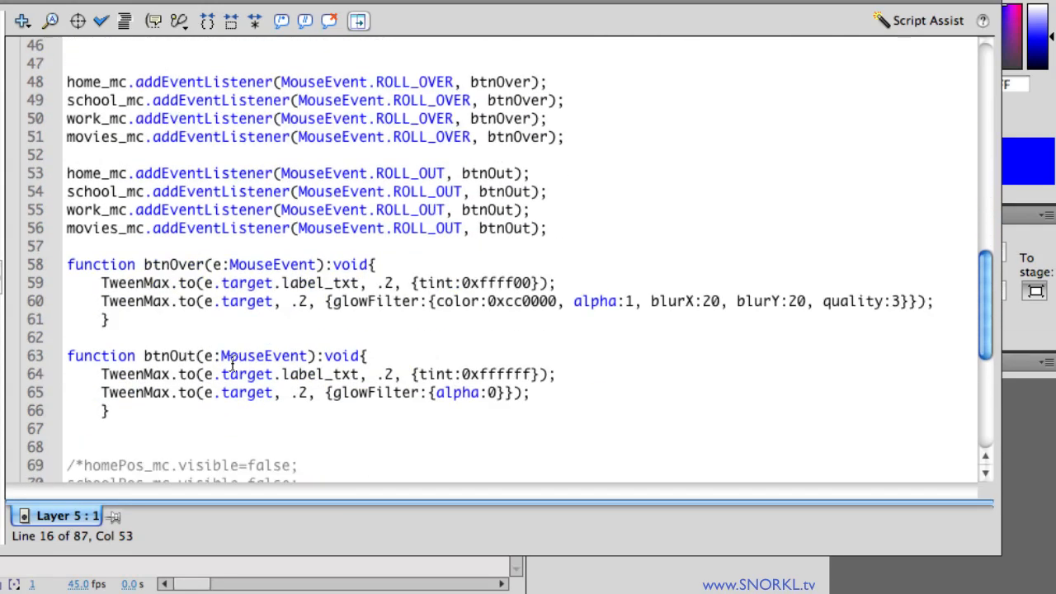
{"action": "scroll", "scroll_direction": "up", "scroll_amount": 3}
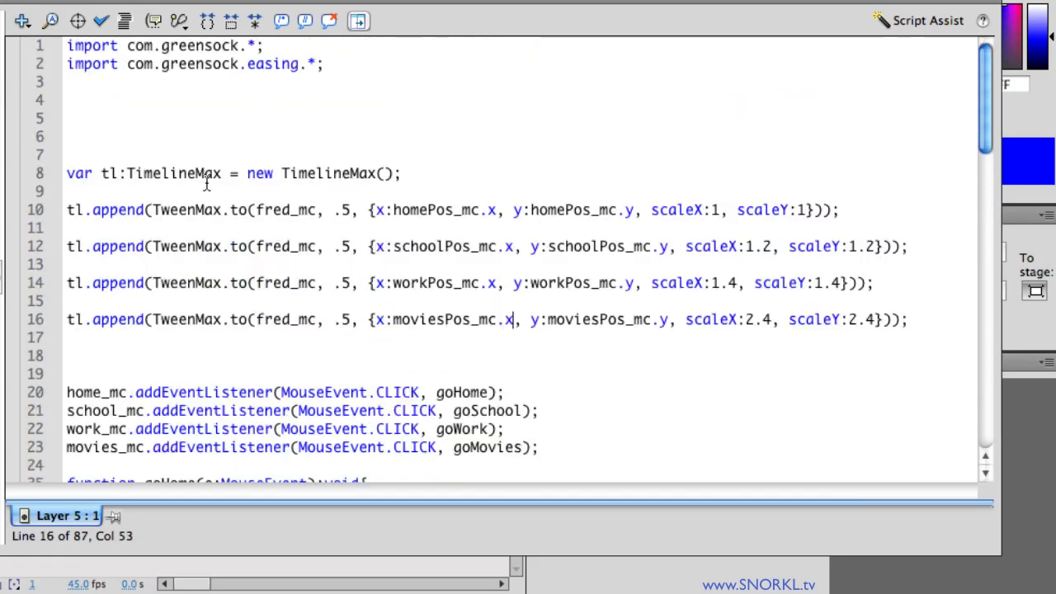
{"action": "double_click", "coordinate": [168, 173]}
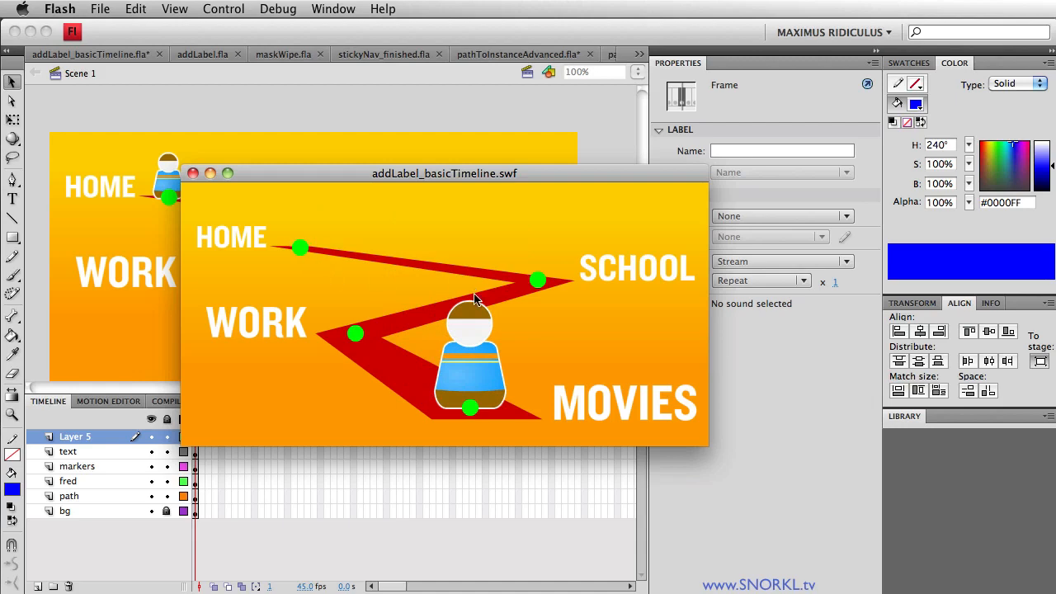
Step: Close the test movie and start a tl.addLabel( line after the home tween
{"action": "left_click", "coordinate": [191, 173]}
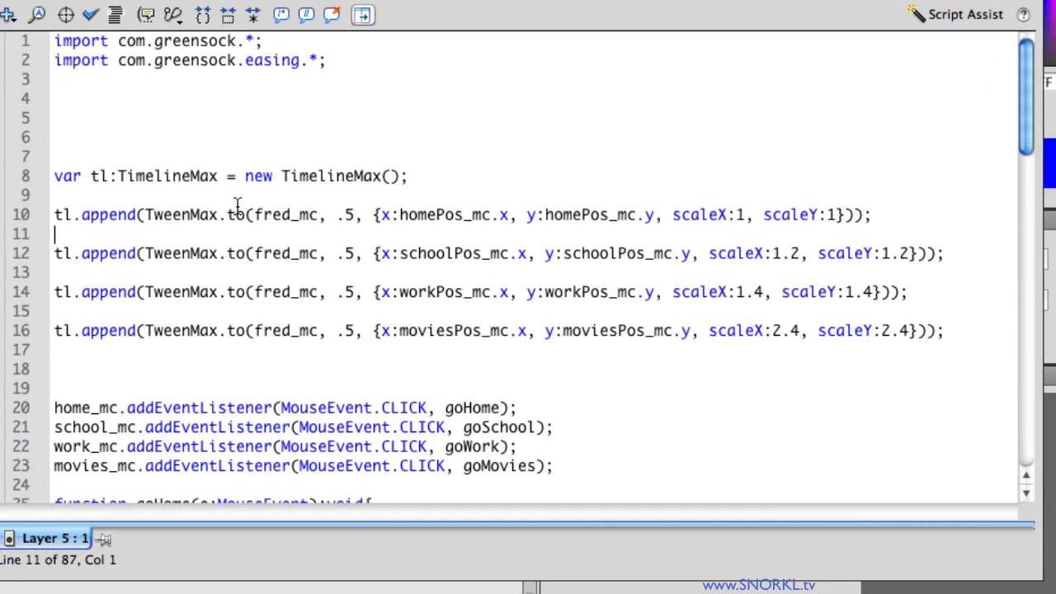
{"action": "type", "text": "tl.d"}
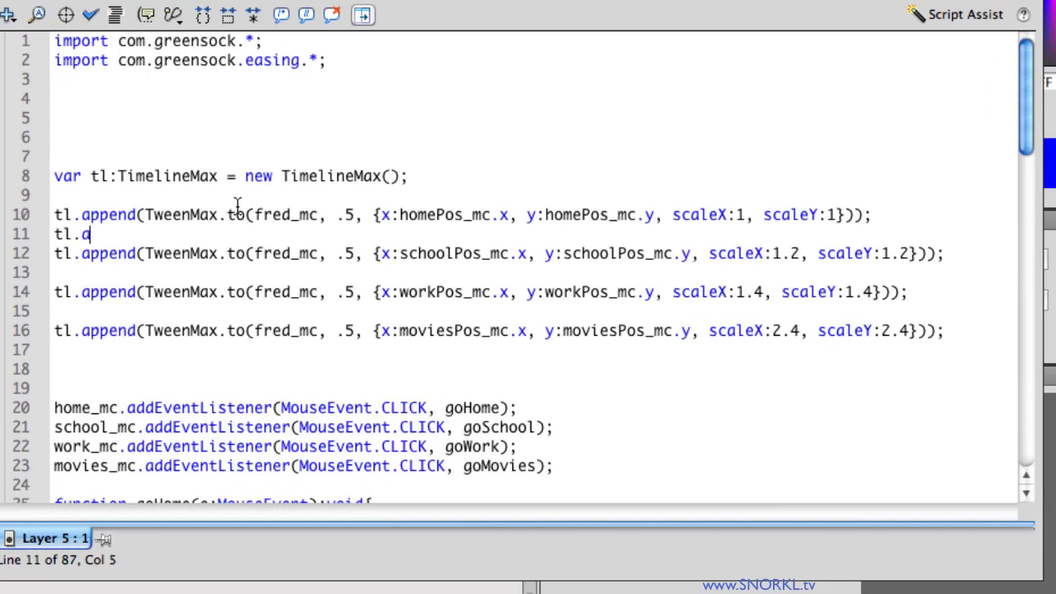
{"action": "type", "text": "ddLA"}
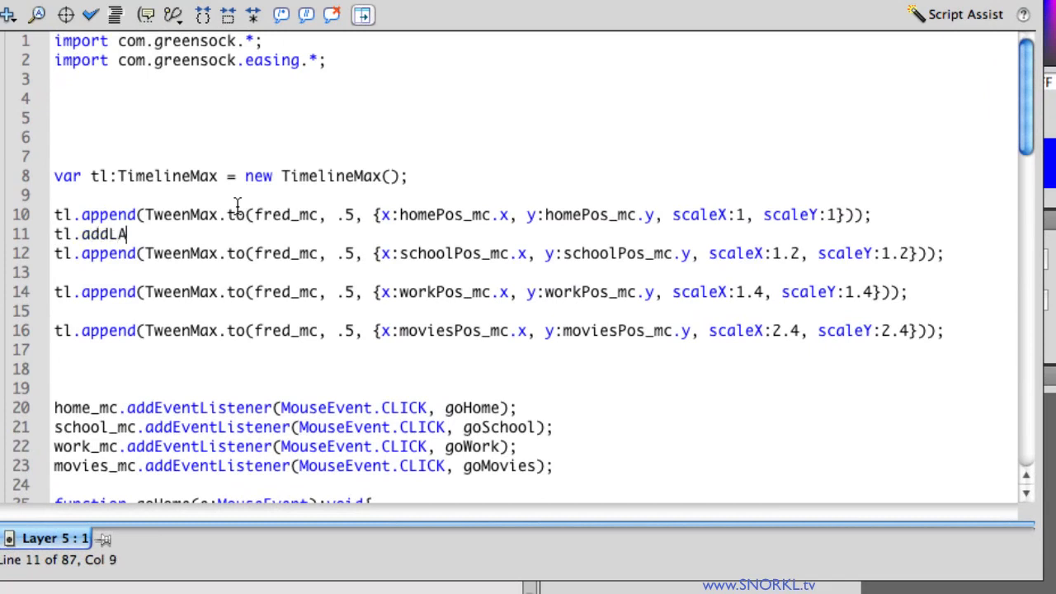
{"action": "type", "text": "bel"}
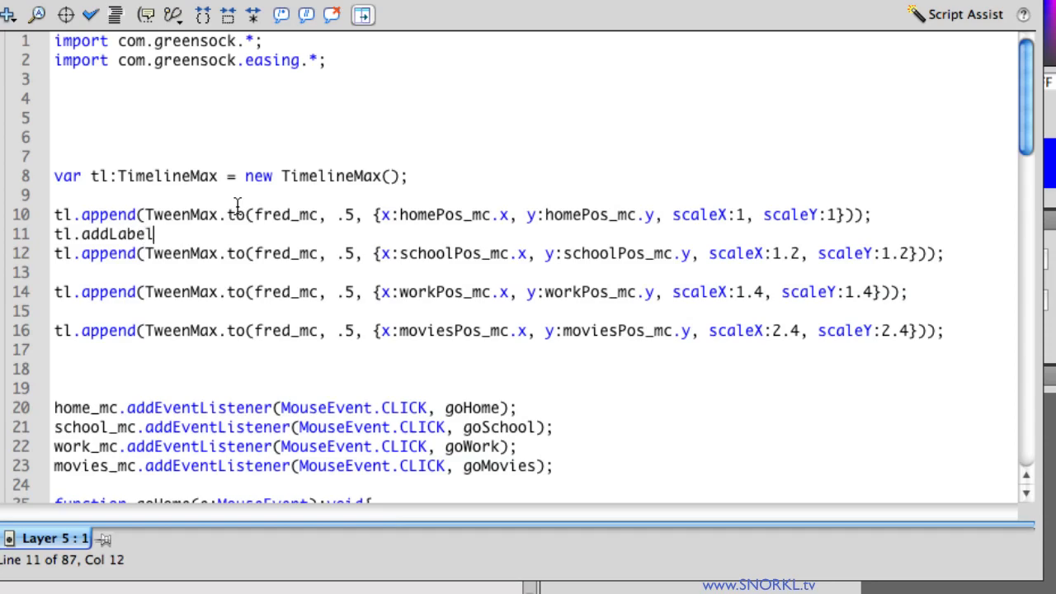
{"action": "type", "text": "("}
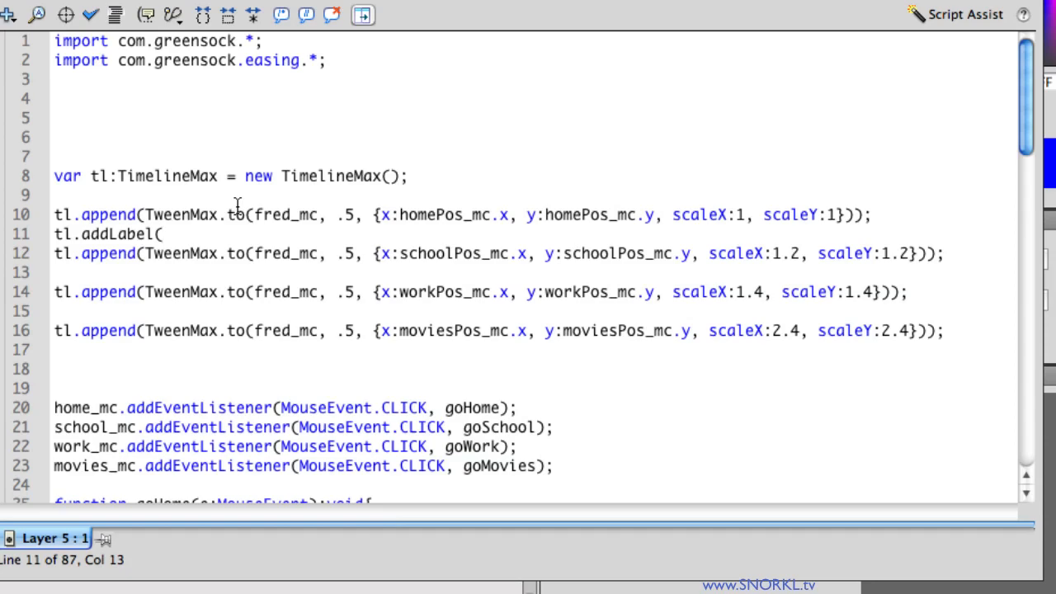
{"action": "left_click", "coordinate": [163, 234]}
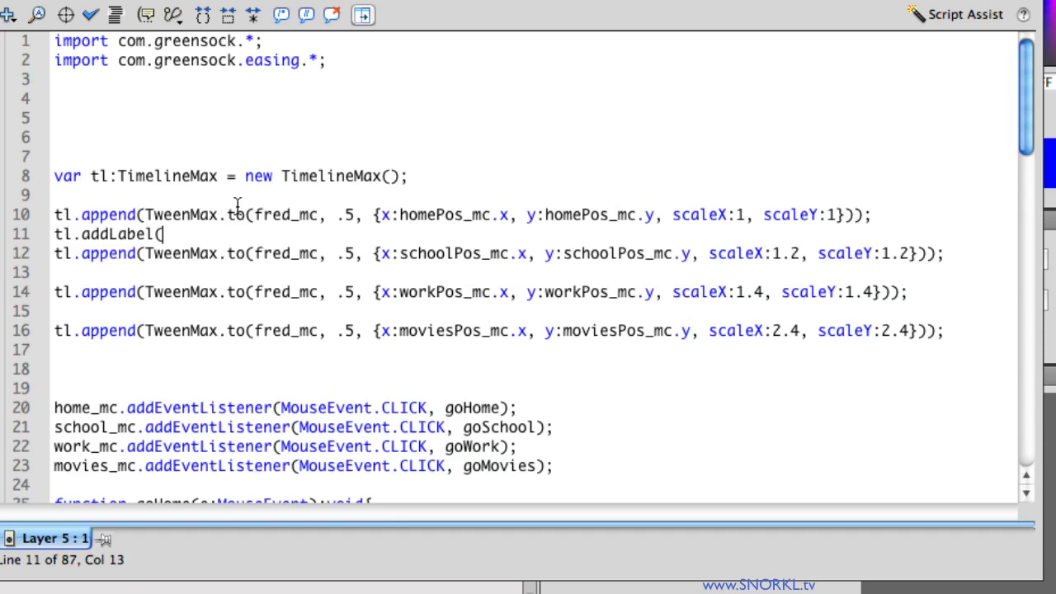
Step: Add labels "home", .5; "school", 1; "work", 1.5; "movies", 1.5 after each tween
{"action": "type", "text": "\"home\","}
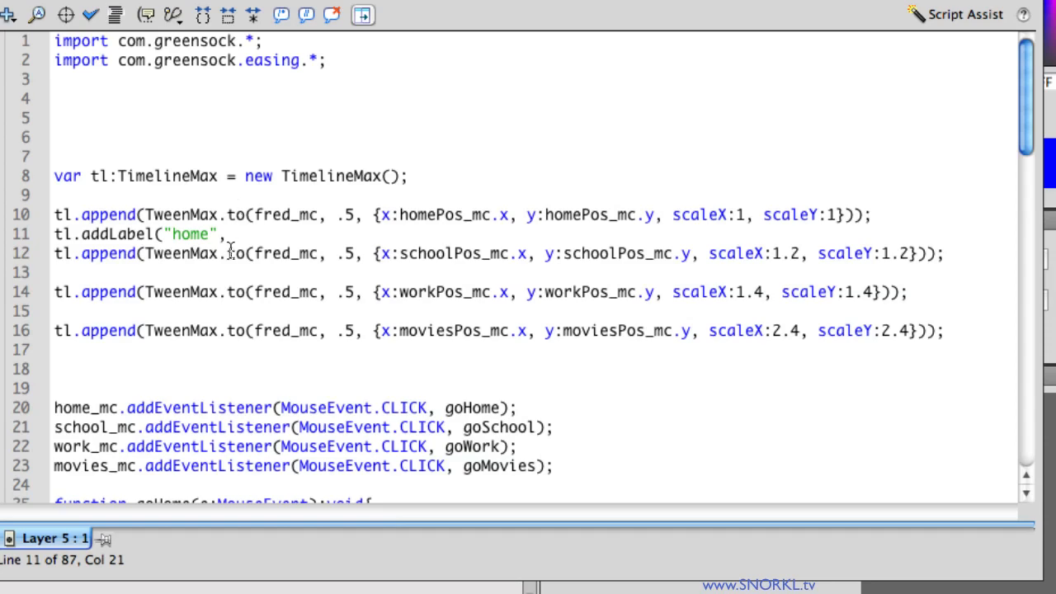
{"action": "mouse_move", "coordinate": [239, 235]}
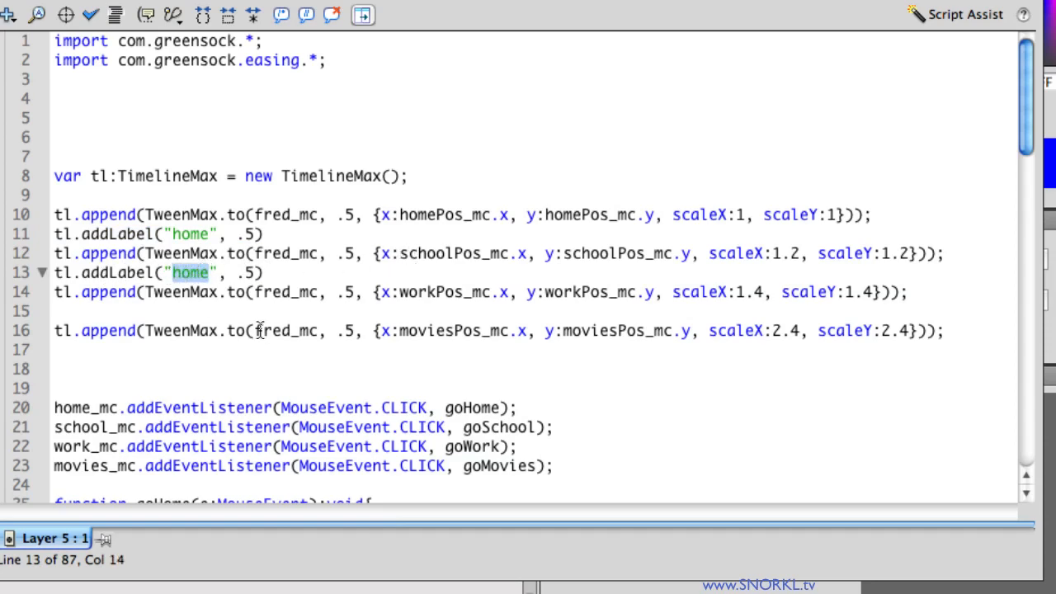
{"action": "type", "text": "school"}
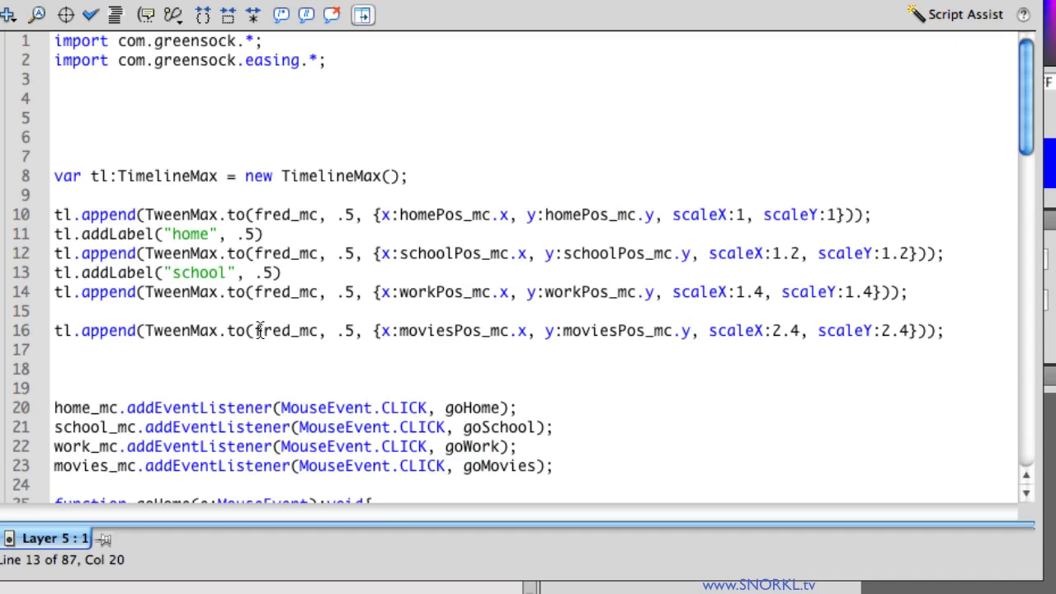
{"action": "left_click", "coordinate": [262, 274]}
{"action": "type", "text": "1"}
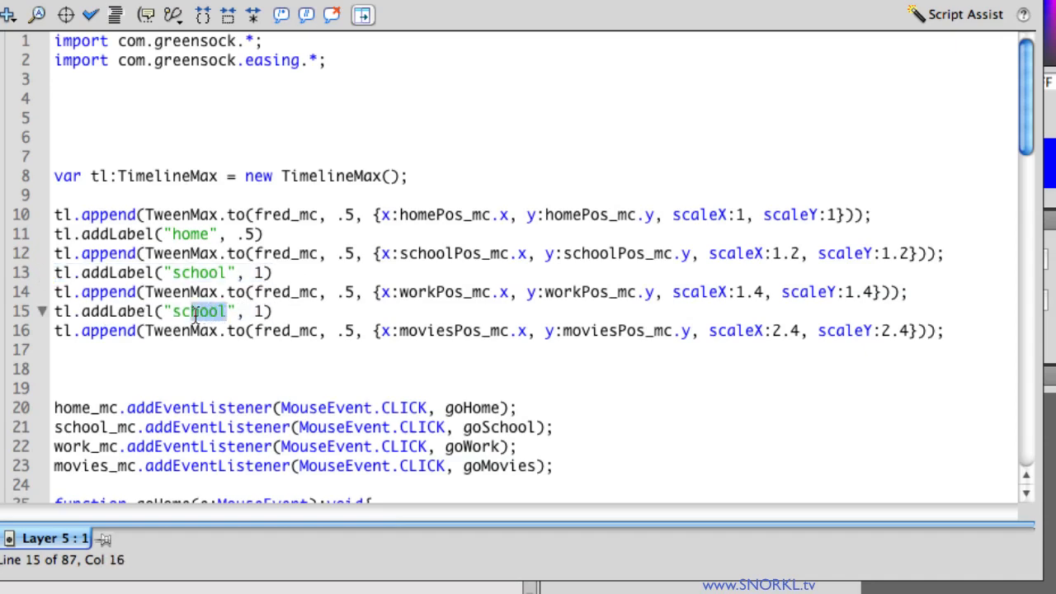
{"action": "type", "text": "work"}
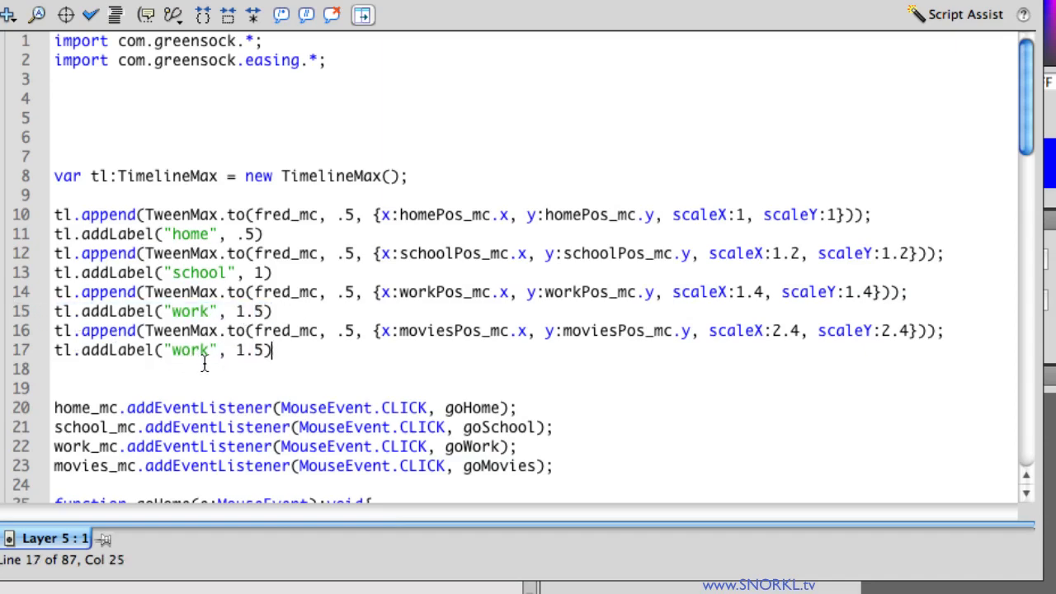
{"action": "double_click", "coordinate": [189, 350]}
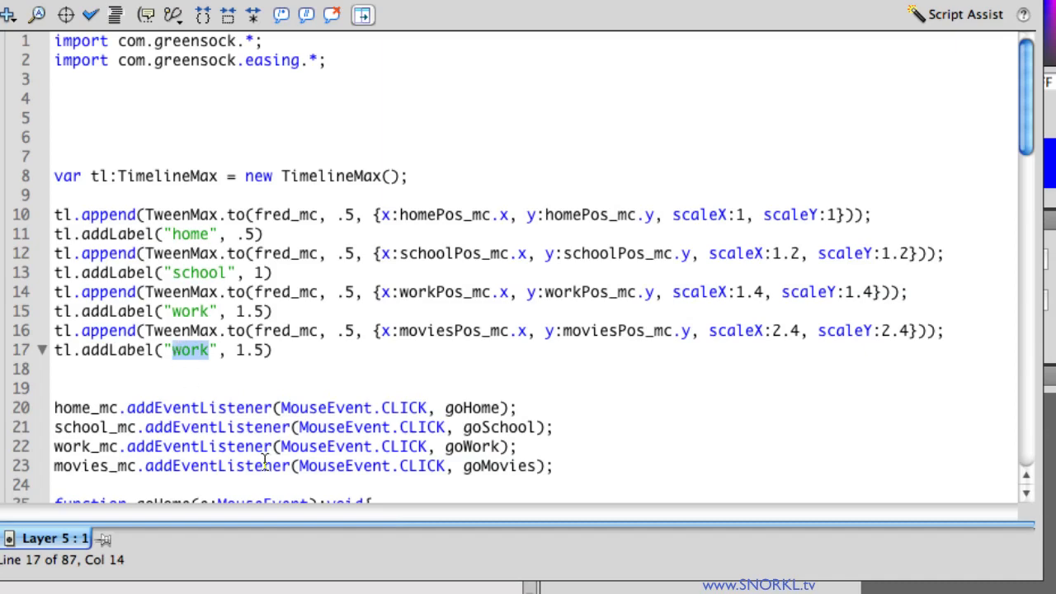
{"action": "type", "text": "movies"}
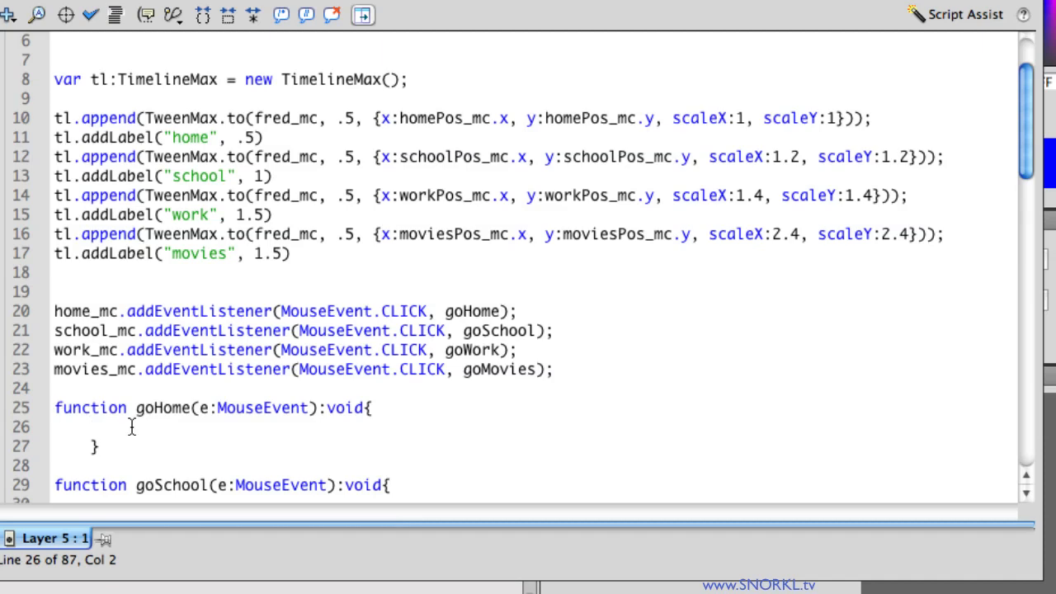
Step: Write tl.tweenTo("home") inside the goHome button handler
{"action": "type", "text": "tl."}
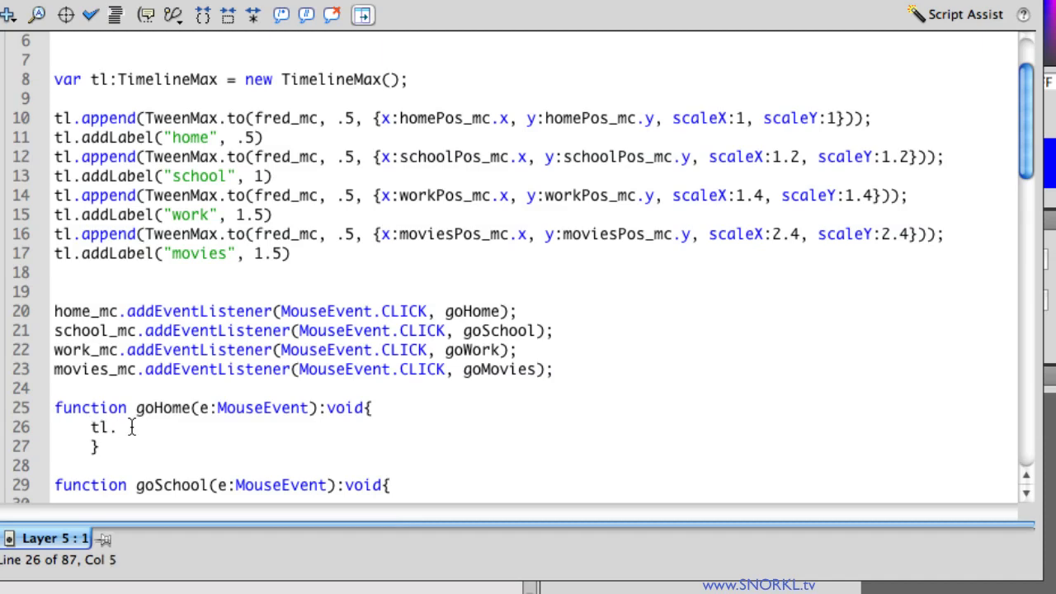
{"action": "type", "text": "tweenTo"}
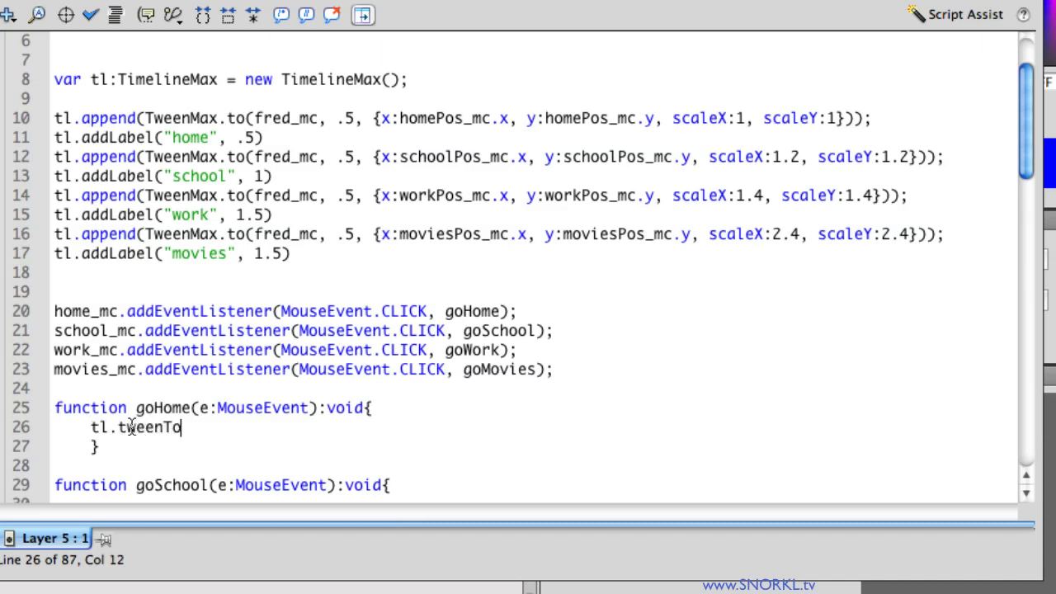
{"action": "type", "text": "()"}
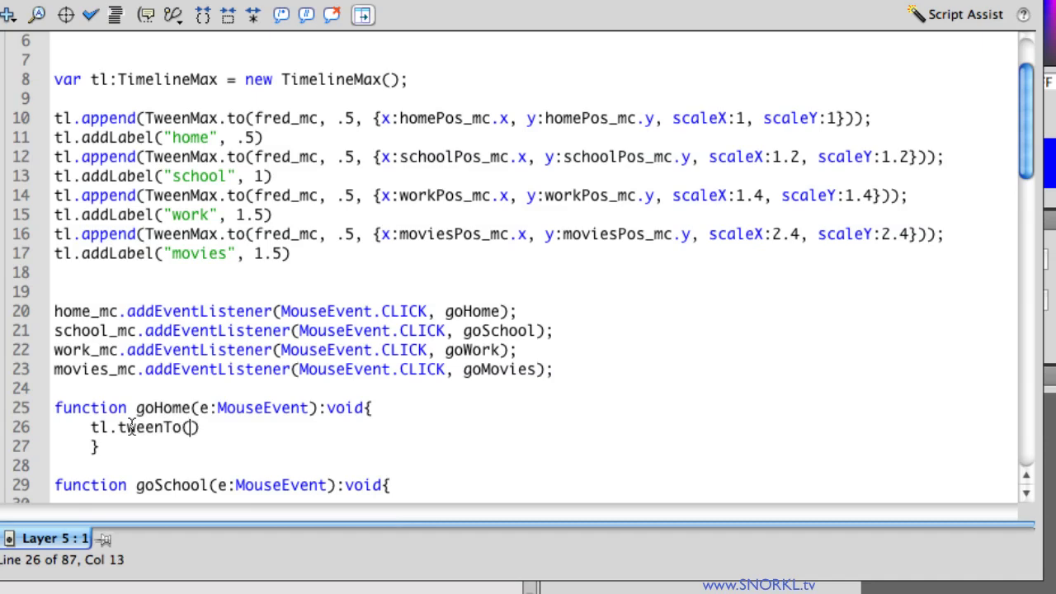
{"action": "type", "text": "\"home\""}
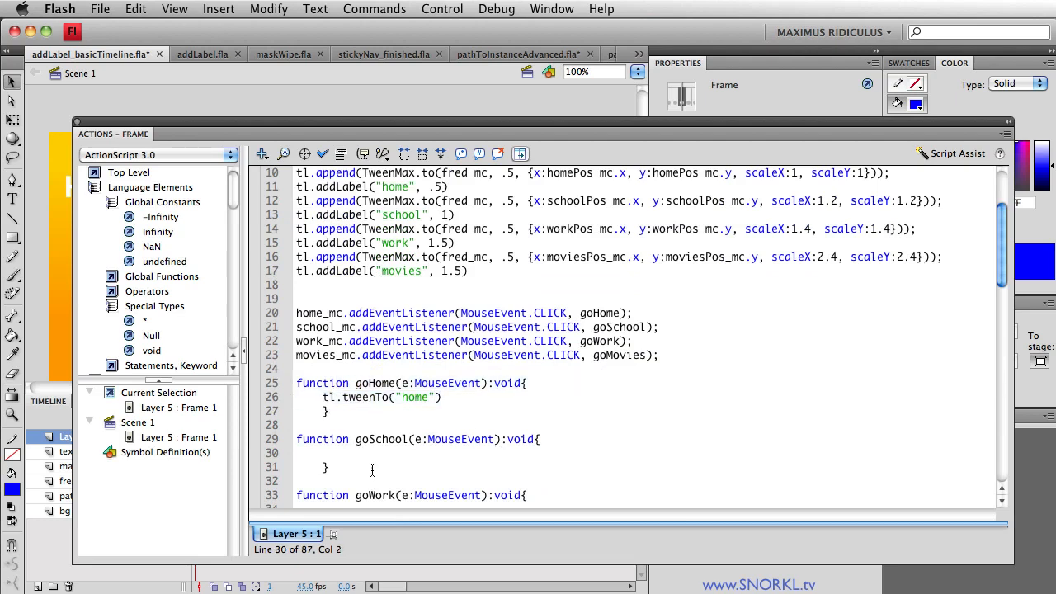
Step: Paste tweenTo calls into goSchool, goWork and goMovies, relabelling goSchool to "school"
{"action": "type", "text": "tl.tweenTo(\"home\")"}
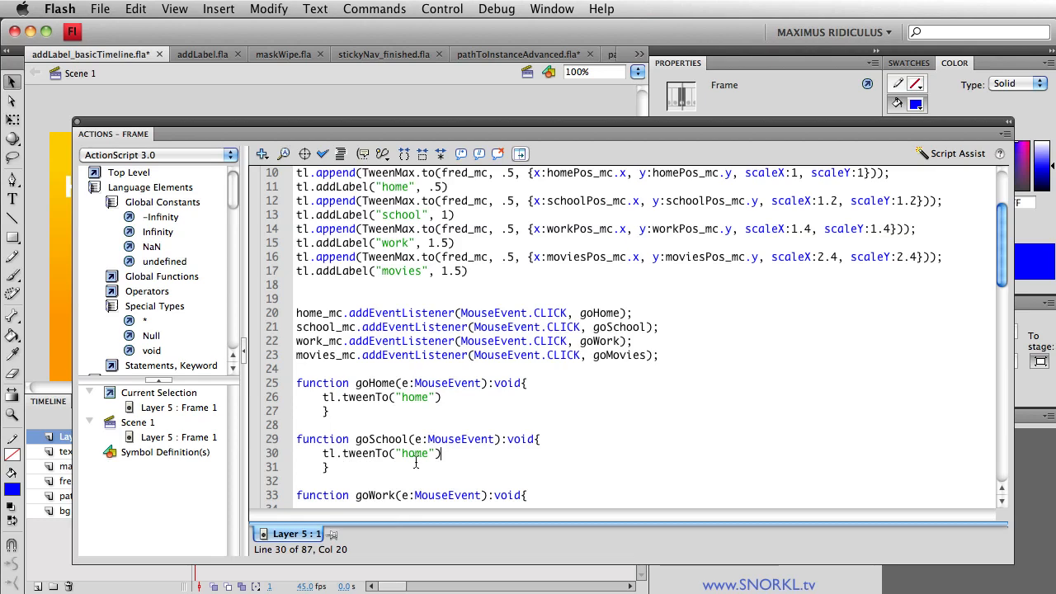
{"action": "double_click", "coordinate": [414, 452]}
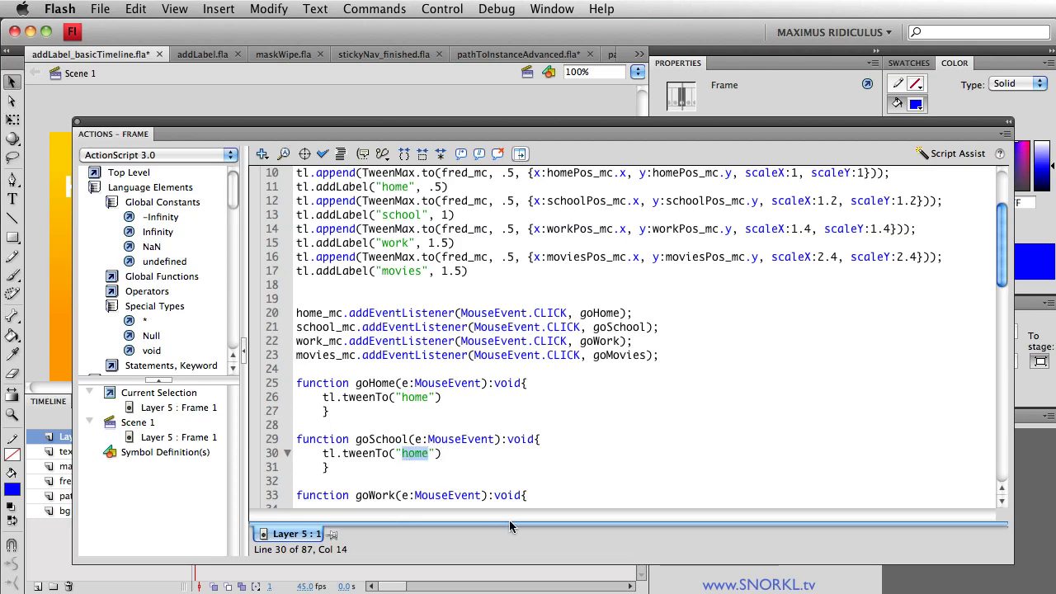
{"action": "type", "text": "school"}
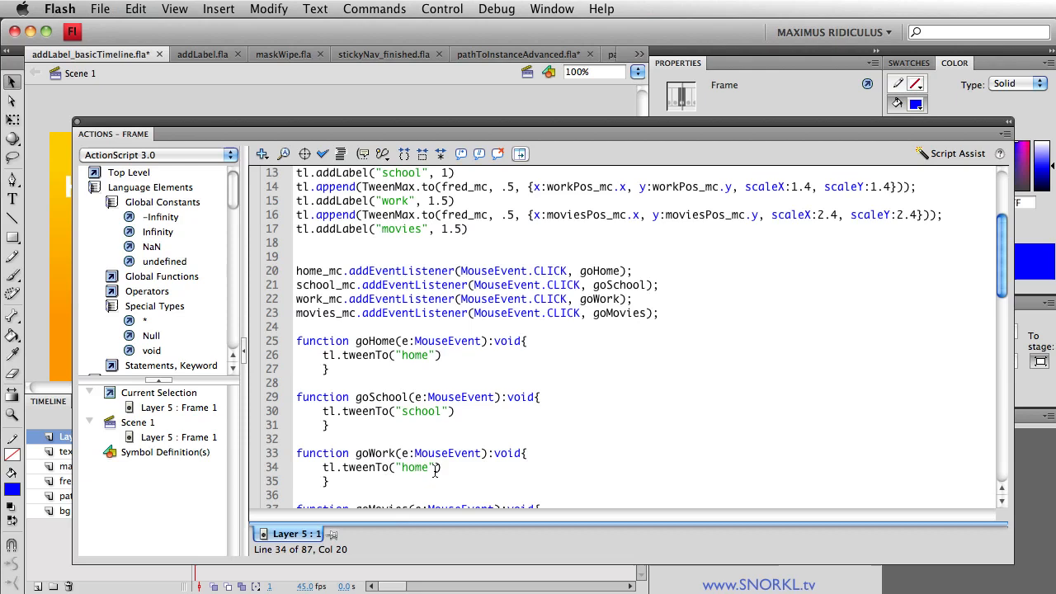
{"action": "double_click", "coordinate": [415, 466]}
{"action": "type", "text": "work"}
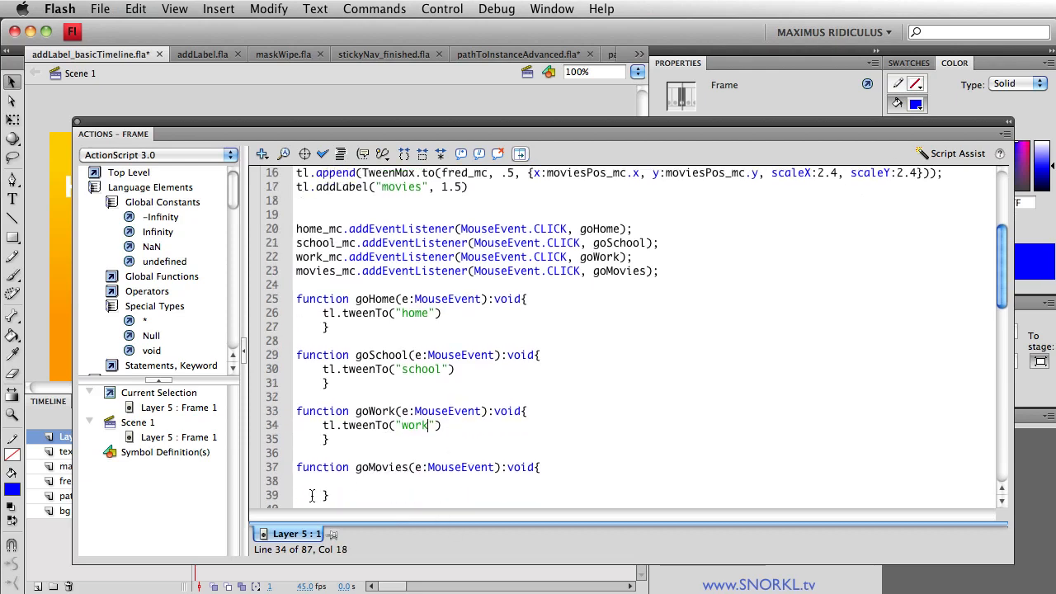
{"action": "type", "text": "tl.tweenTo(\"home\")"}
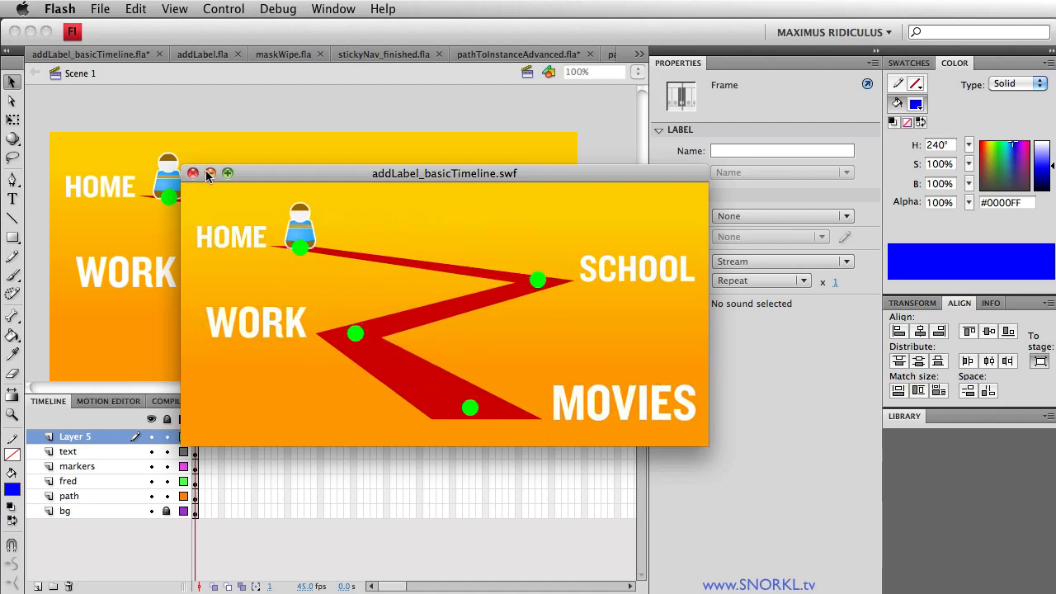
Step: Send Fred toward the SCHOOL marker using a button in the test movie
{"action": "left_click", "coordinate": [193, 173]}
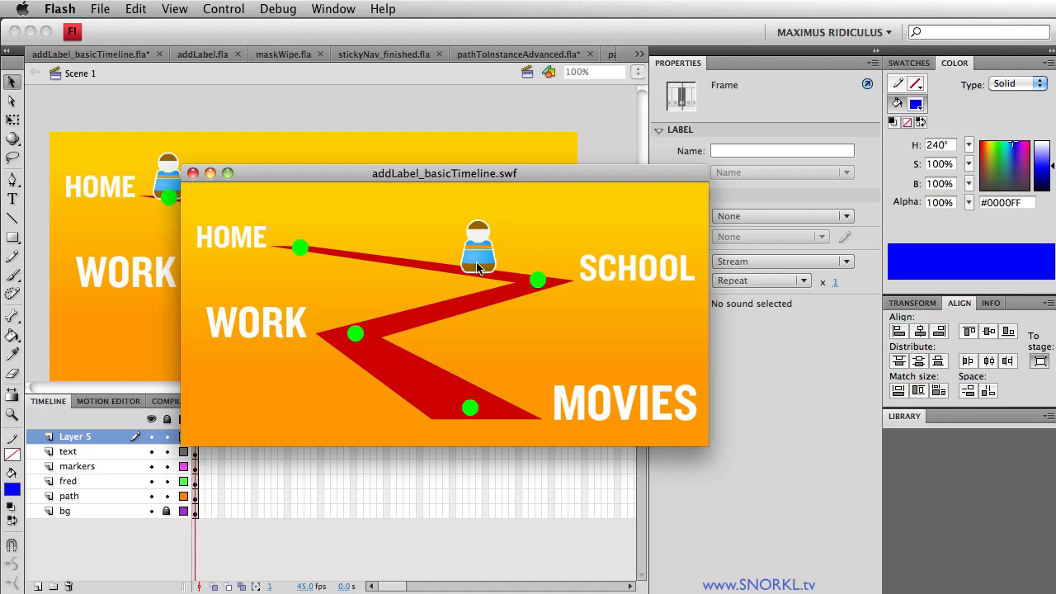
{"action": "mouse_move", "coordinate": [458, 274]}
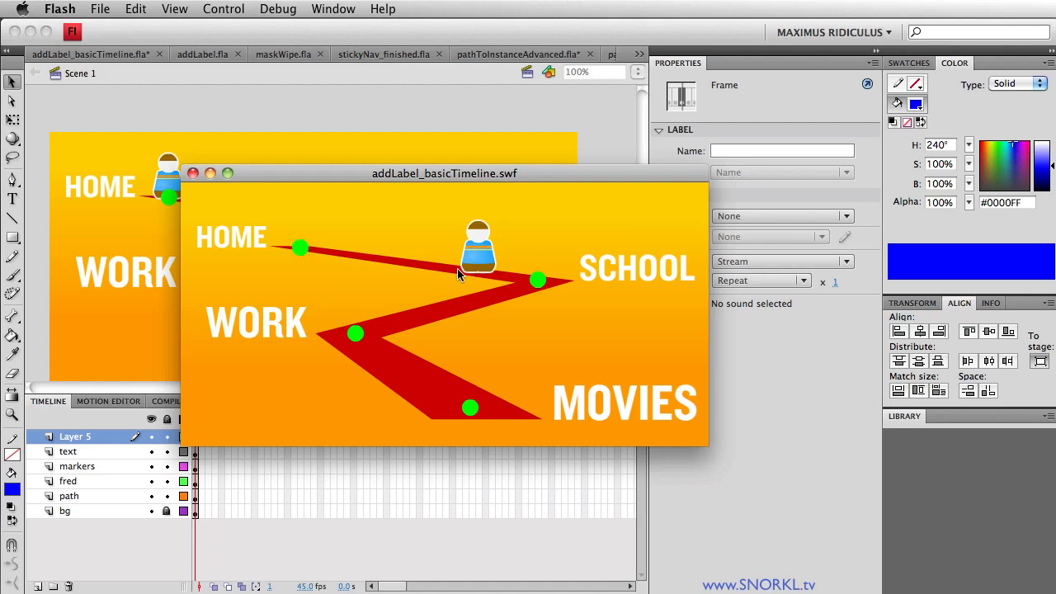
{"action": "mouse_move", "coordinate": [505, 315]}
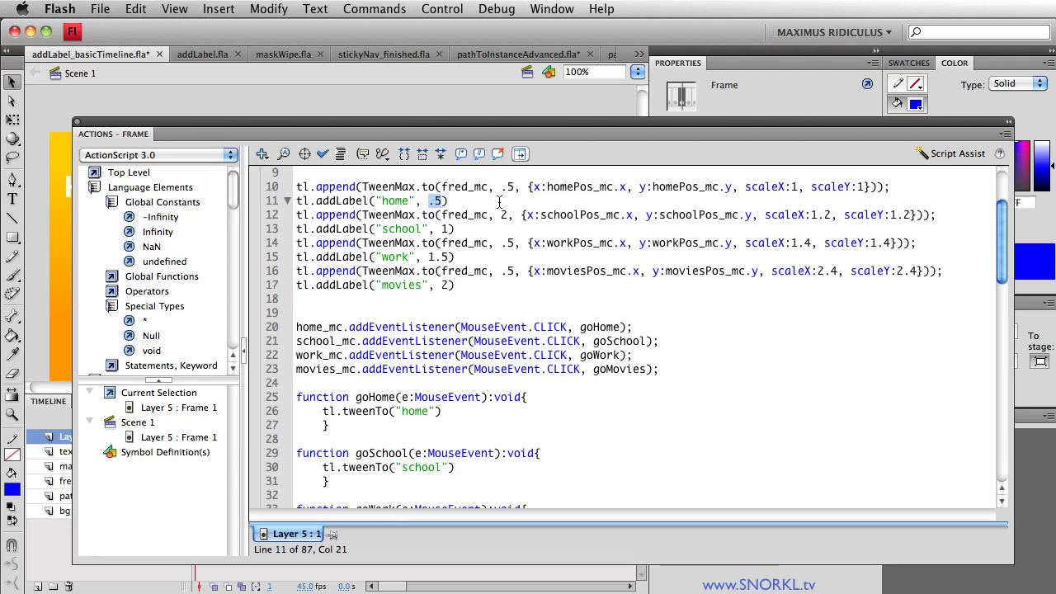
Step: Place the home label at tl.duration instead of .5 and select the first tween's duration
{"action": "type", "text": "tl"}
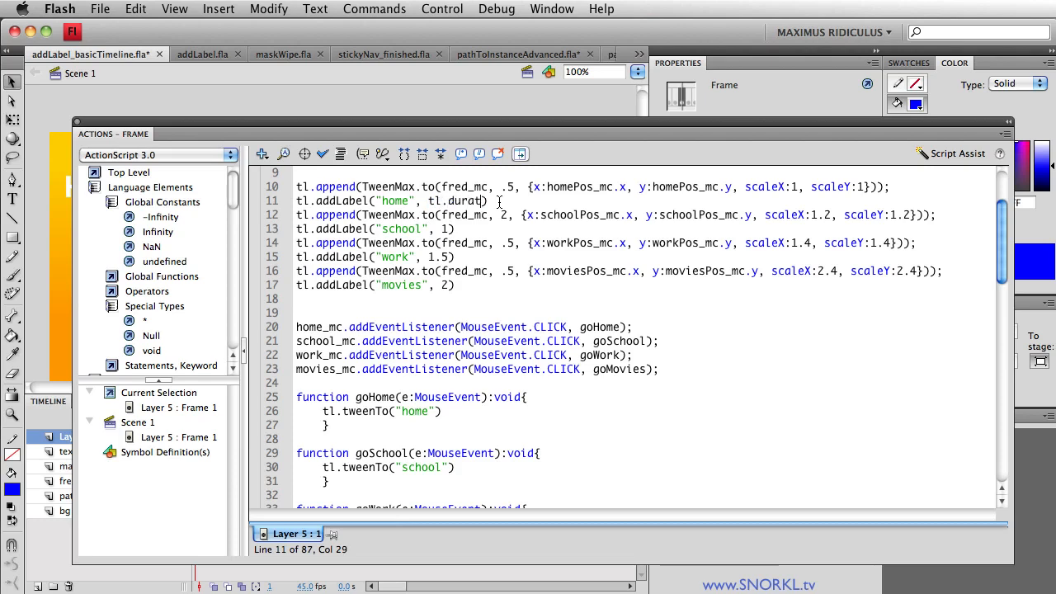
{"action": "type", "text": "ion"}
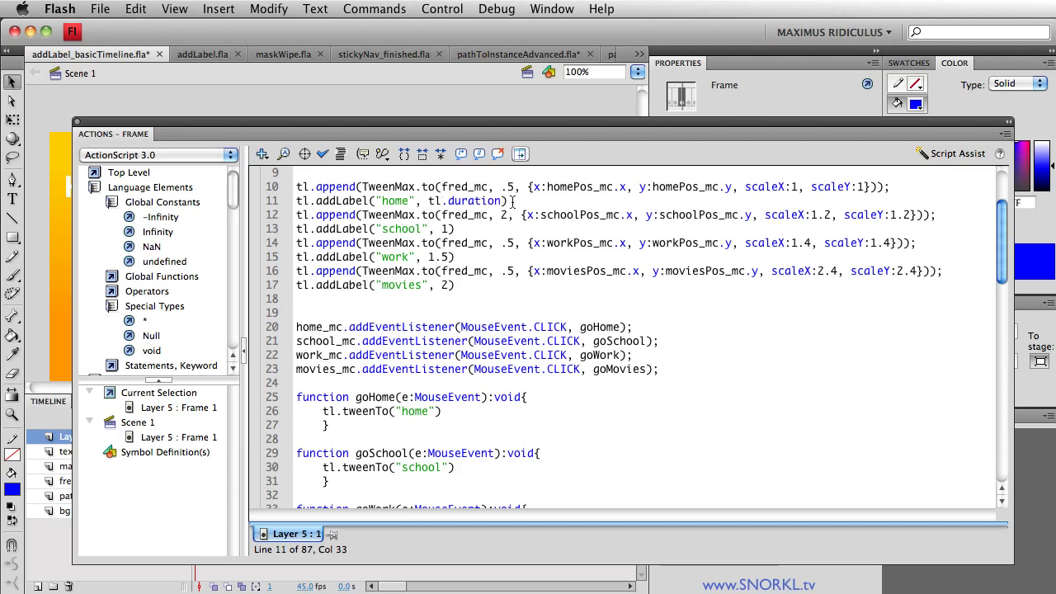
{"action": "mouse_move", "coordinate": [819, 179]}
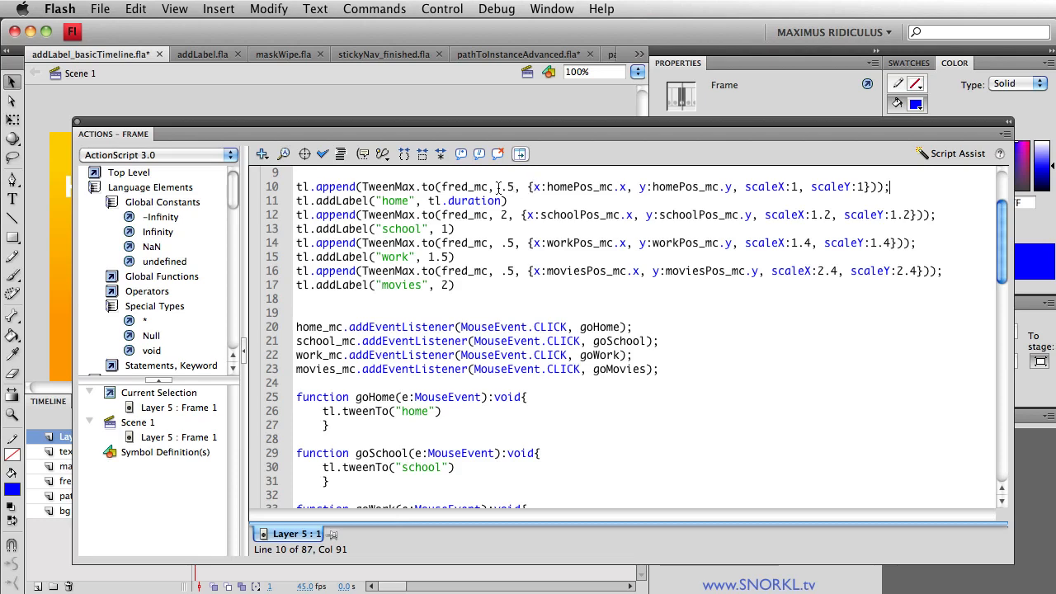
{"action": "double_click", "coordinate": [468, 201]}
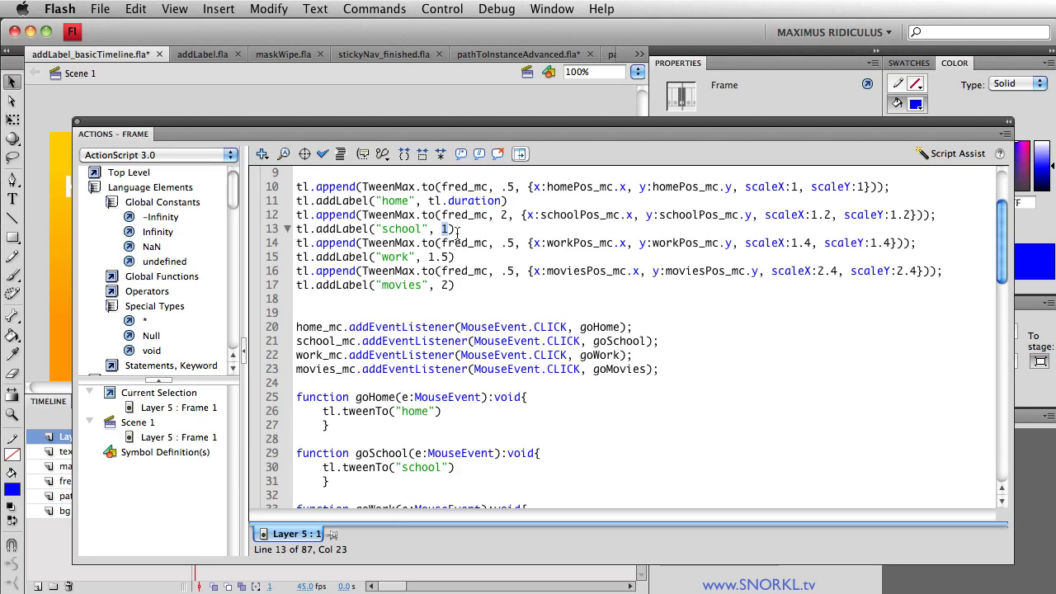
{"action": "mouse_move", "coordinate": [508, 215]}
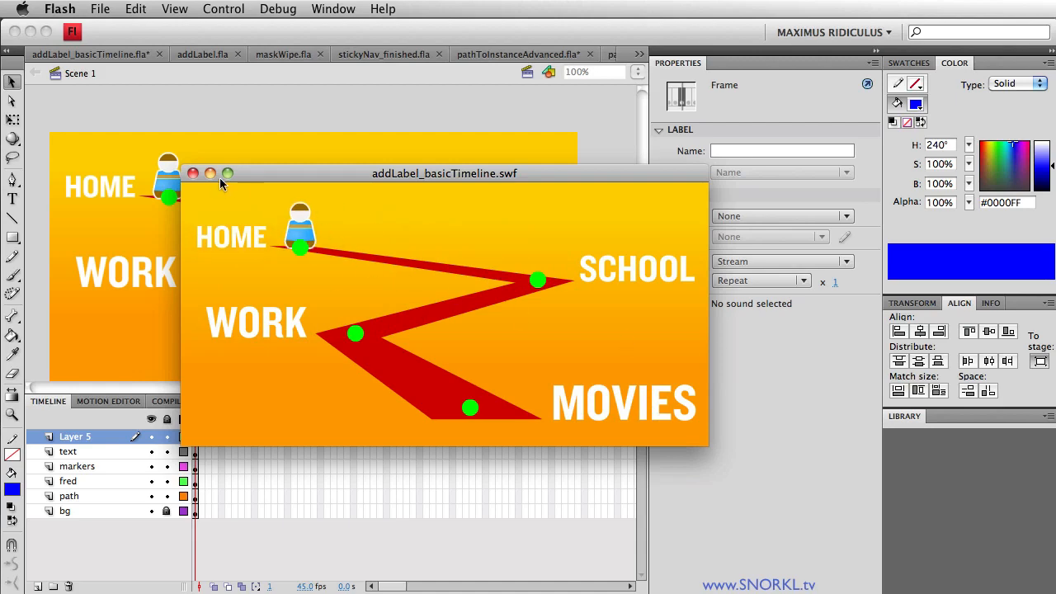
Step: Close the SWF, change the tween durations to 1, .5, .3 and 1, and retest sending Fred HOME
{"action": "left_click", "coordinate": [193, 173]}
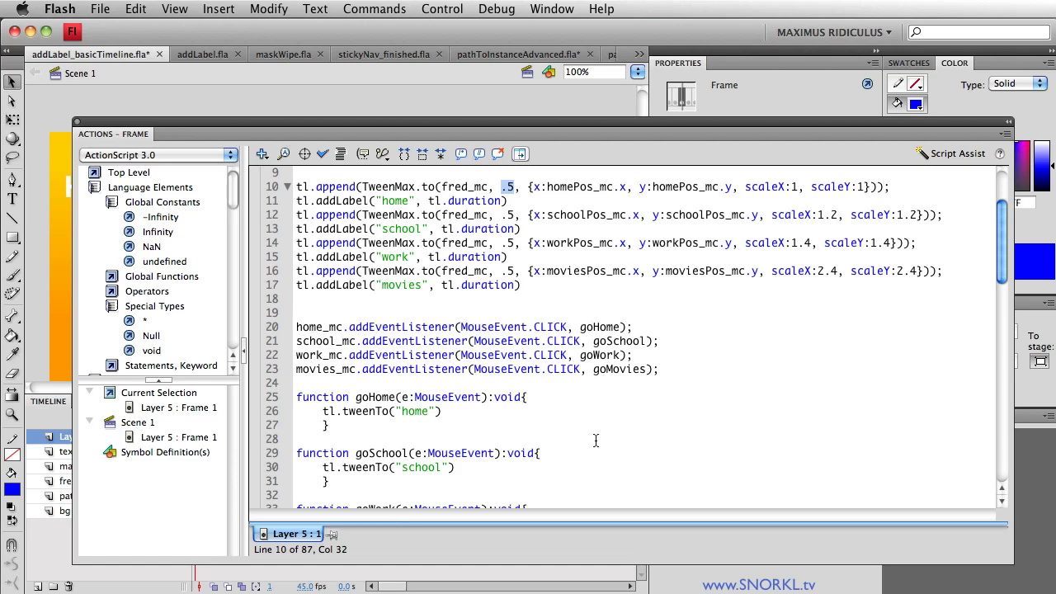
{"action": "type", "text": "1"}
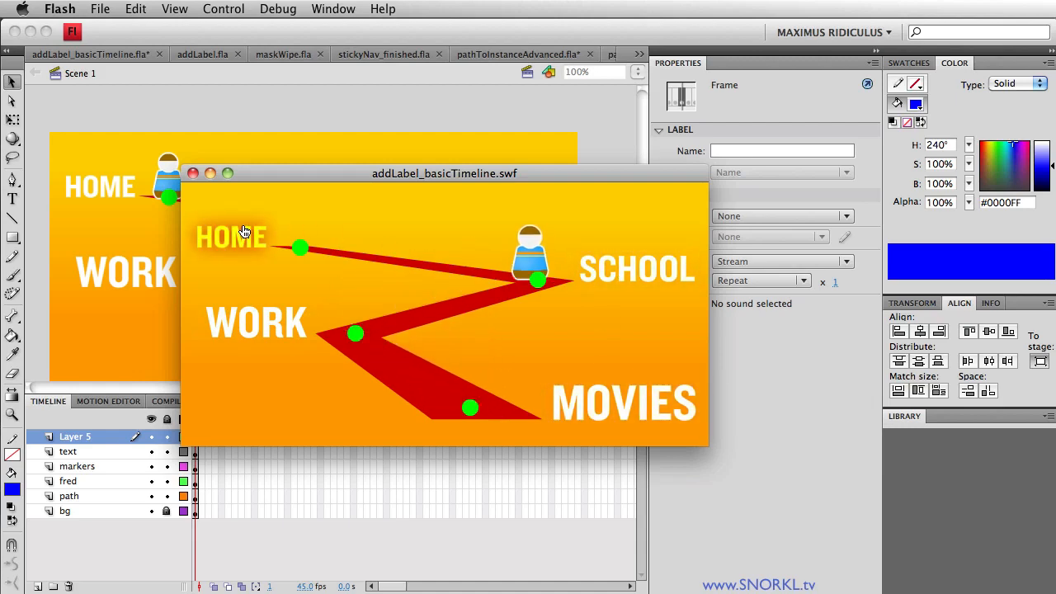
{"action": "left_click", "coordinate": [191, 173]}
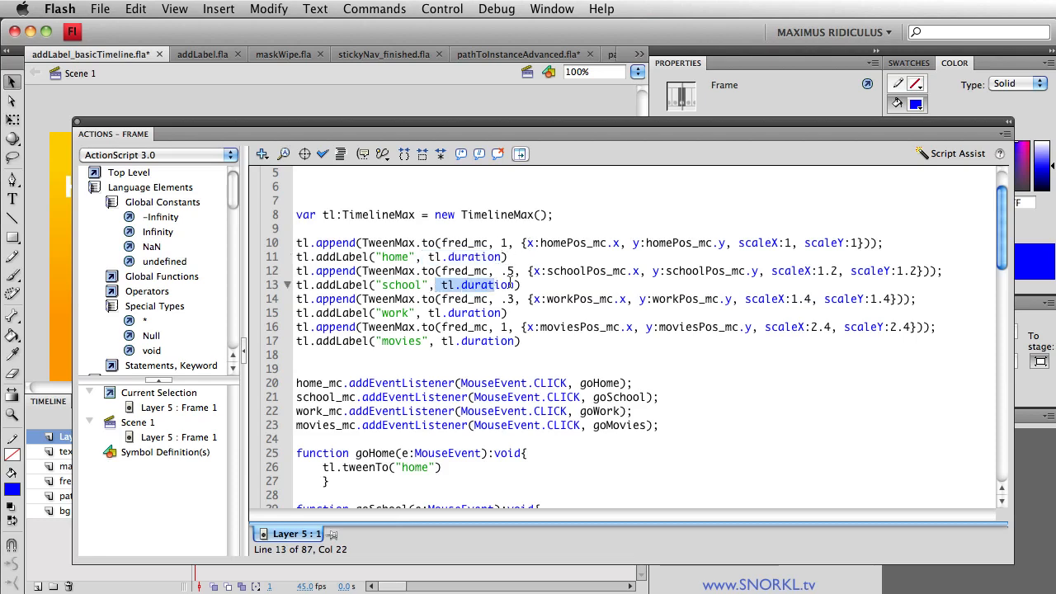
{"action": "scroll", "scroll_direction": "down", "scroll_amount": 3}
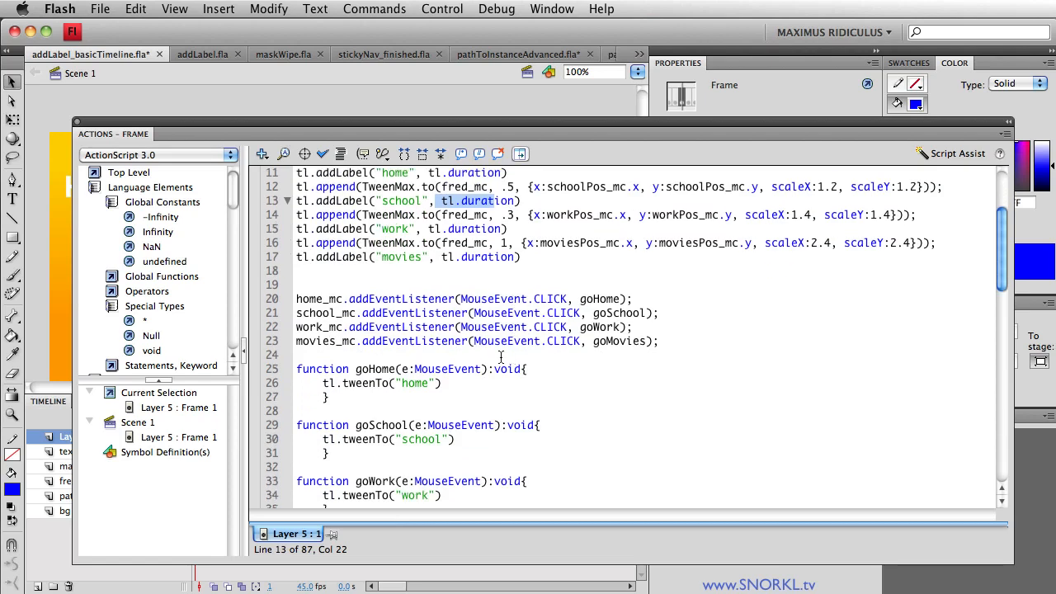
{"action": "scroll", "scroll_direction": "down", "scroll_amount": 3}
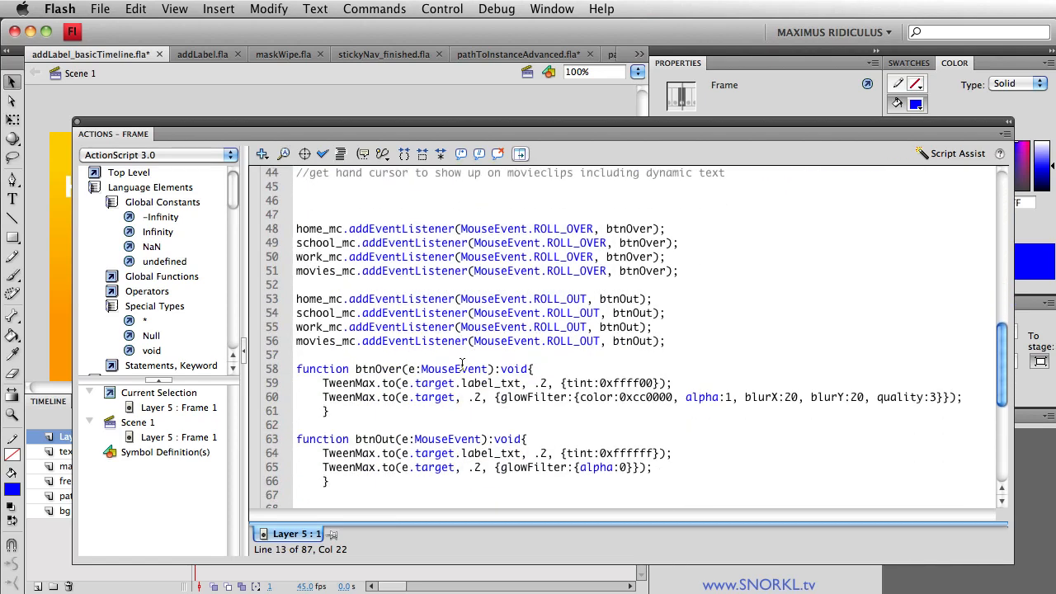
{"action": "scroll", "scroll_direction": "down", "scroll_amount": 3}
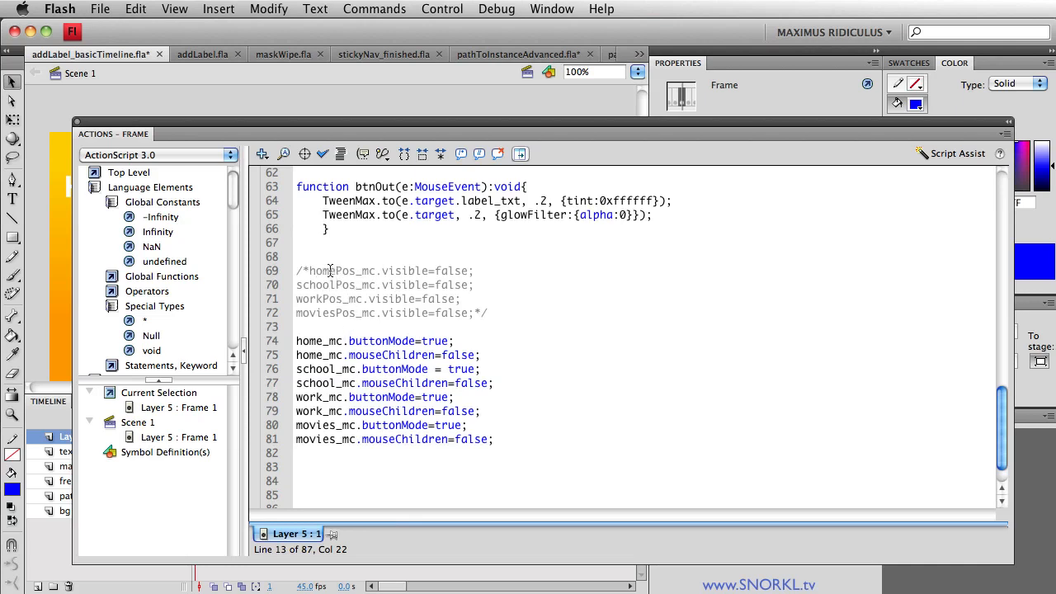
{"action": "double_click", "coordinate": [347, 271]}
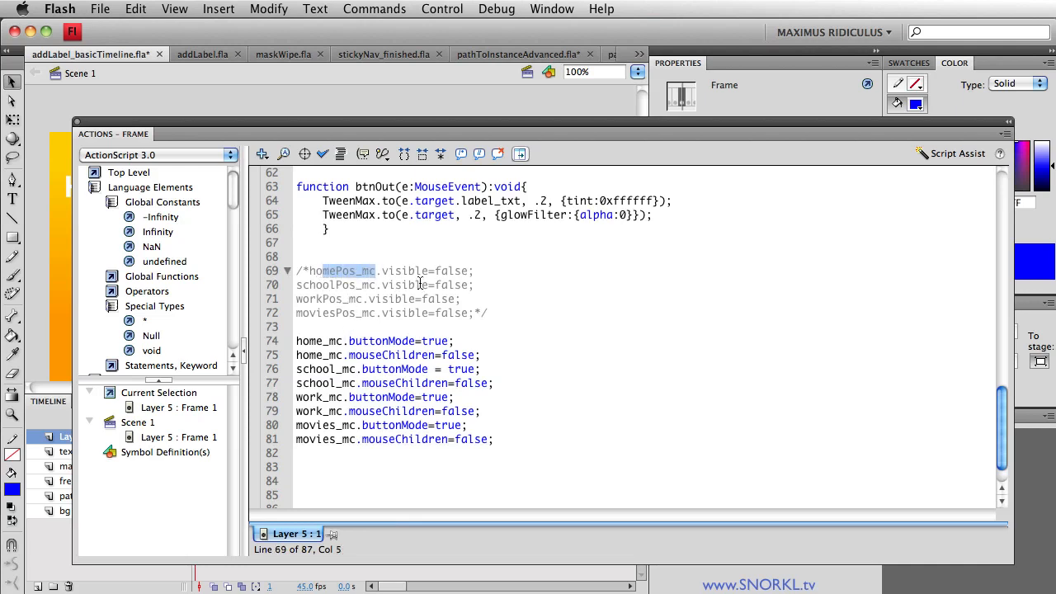